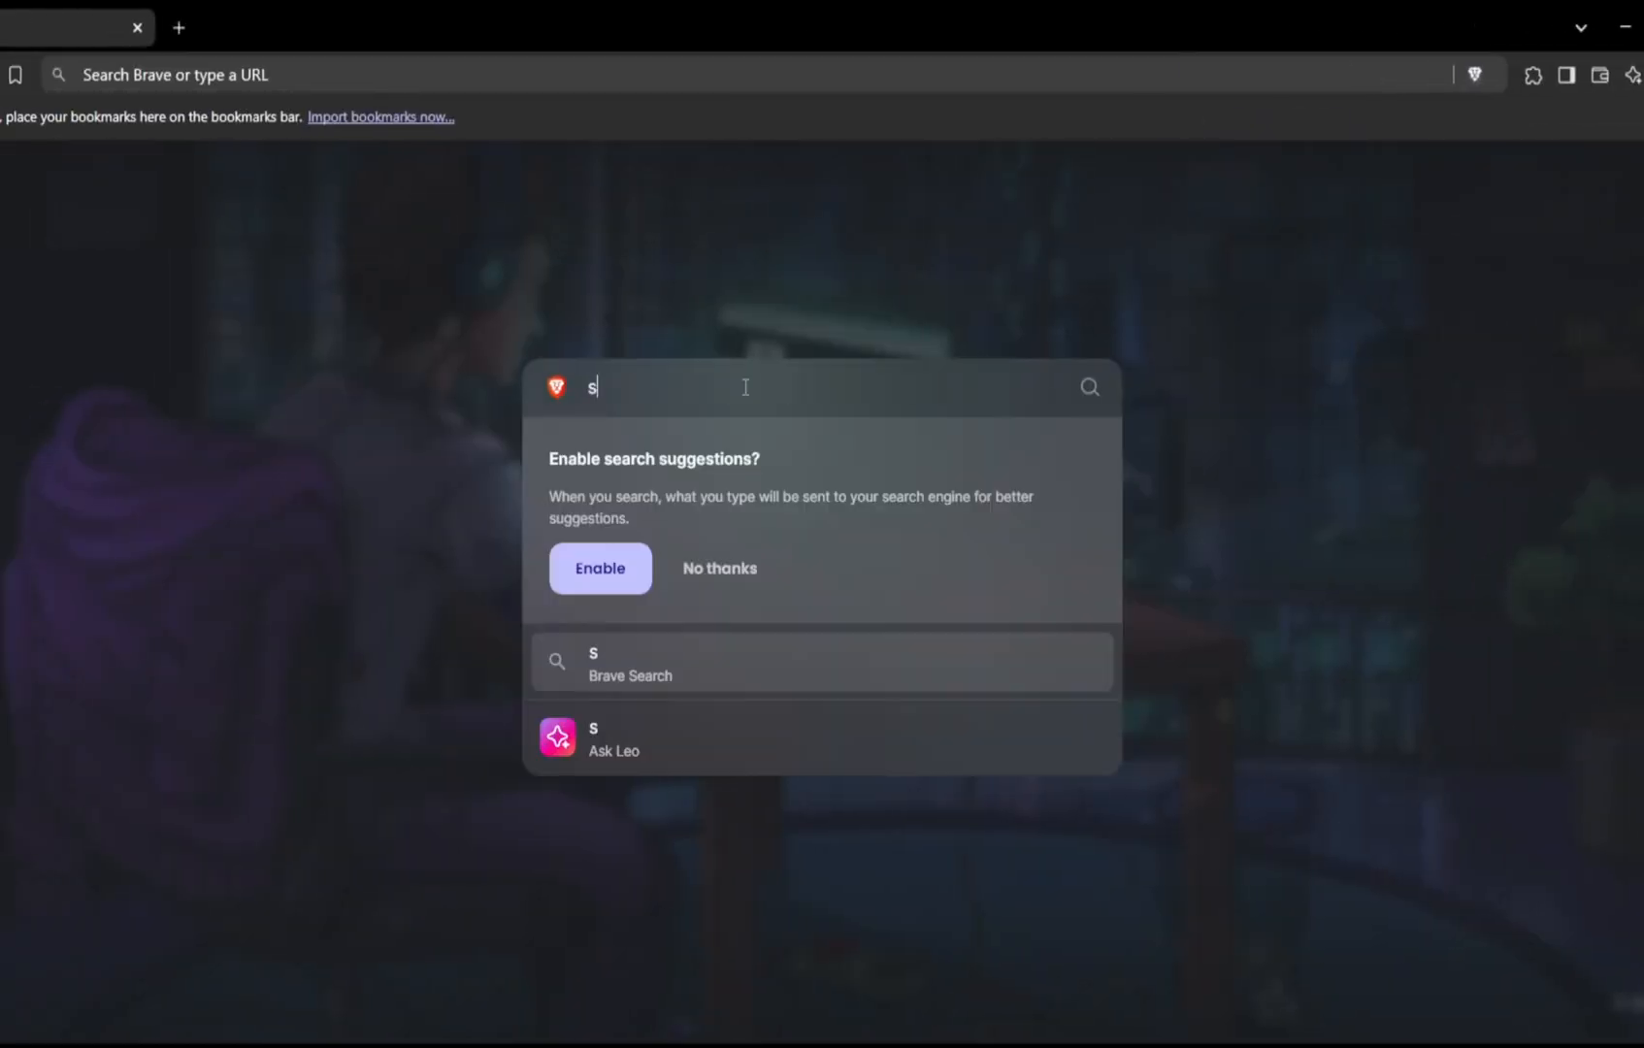
text(ite:)
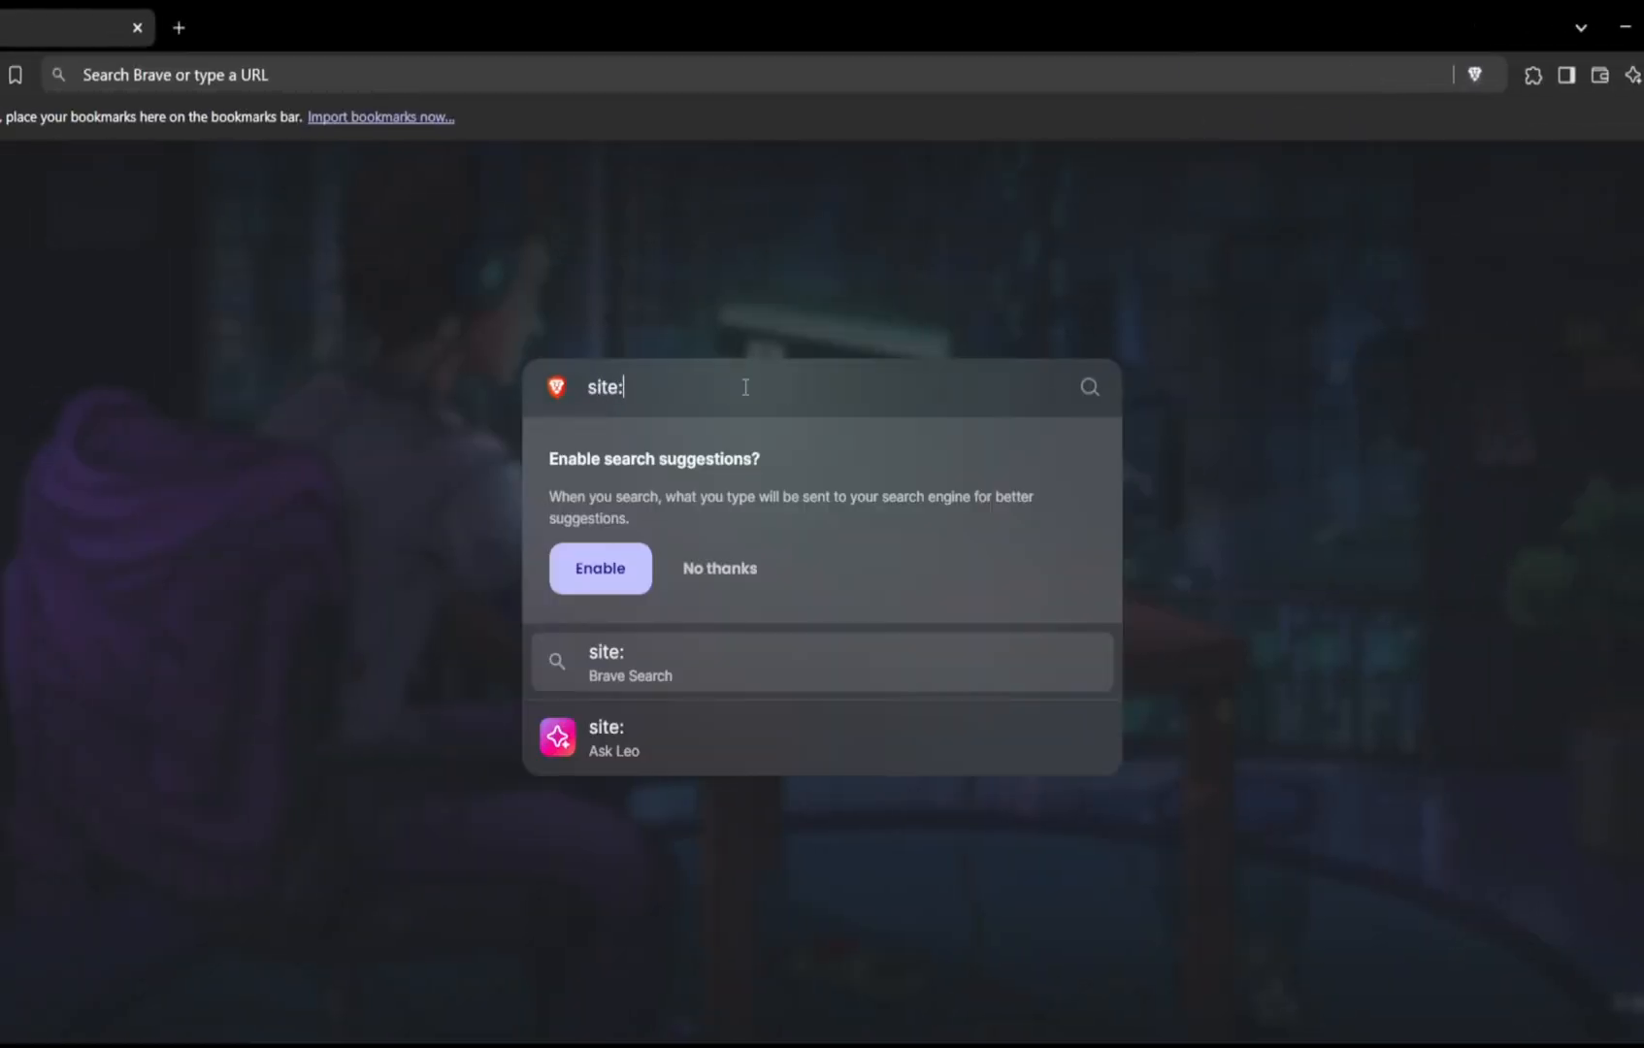
text(www.y)
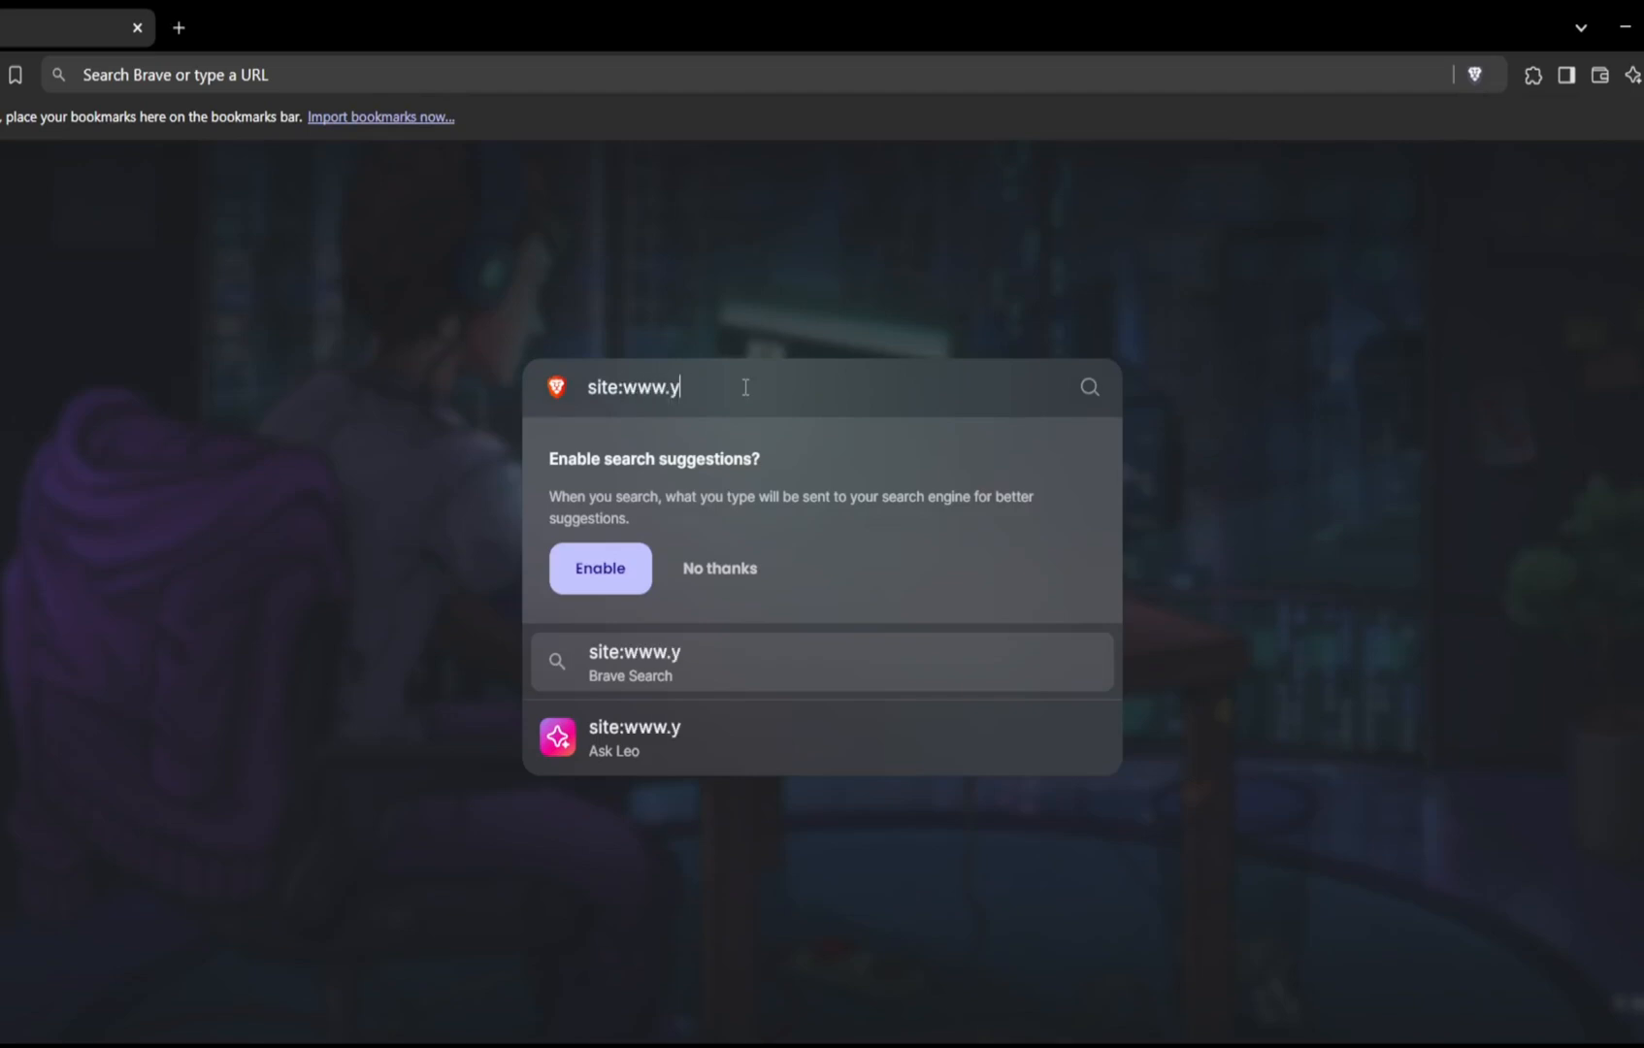
text(ahoo.co)
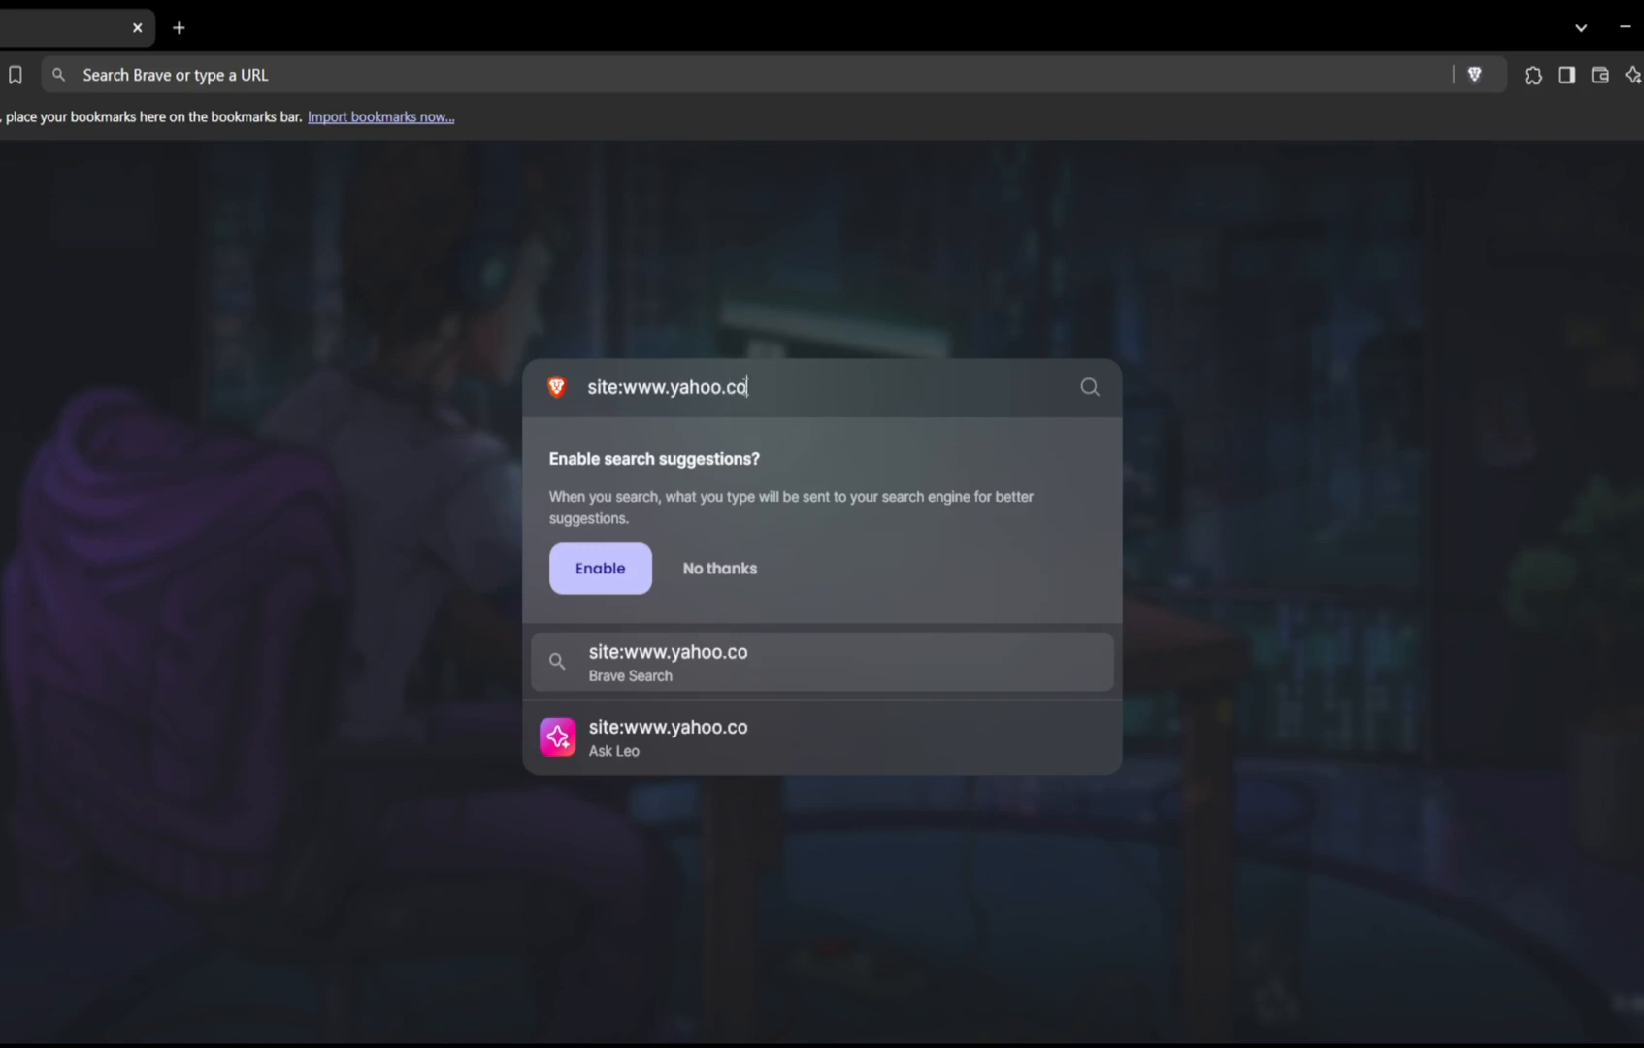
text(m --)
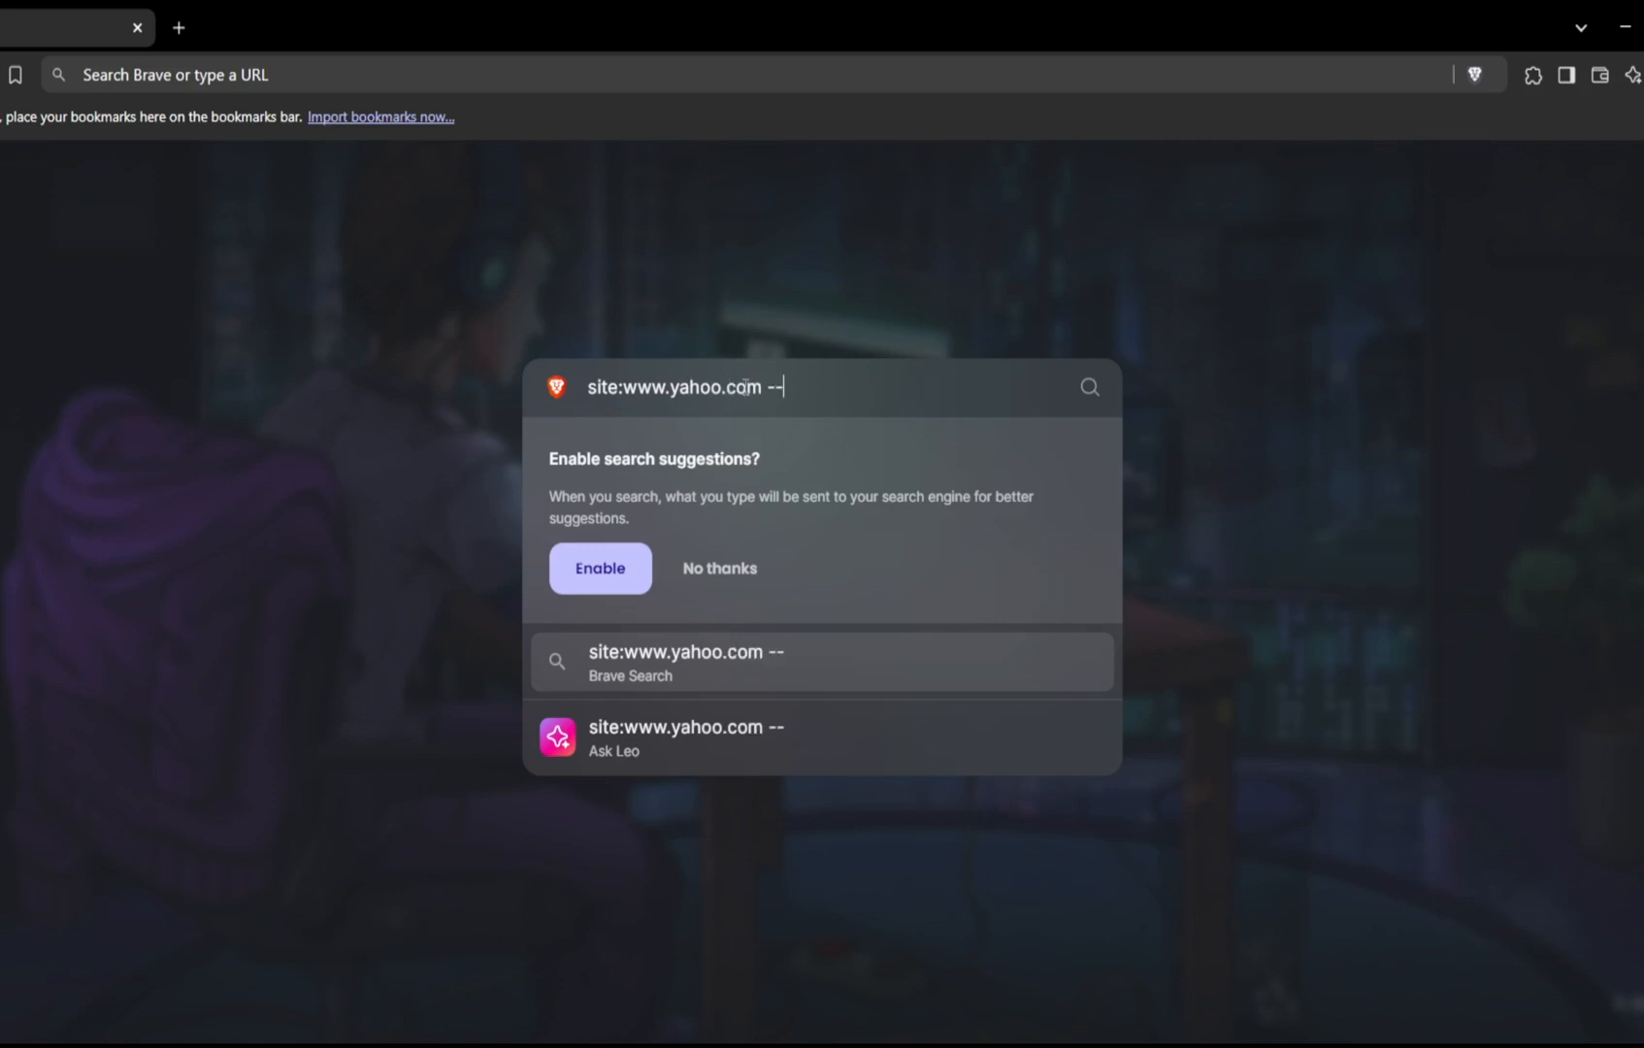
text(www)
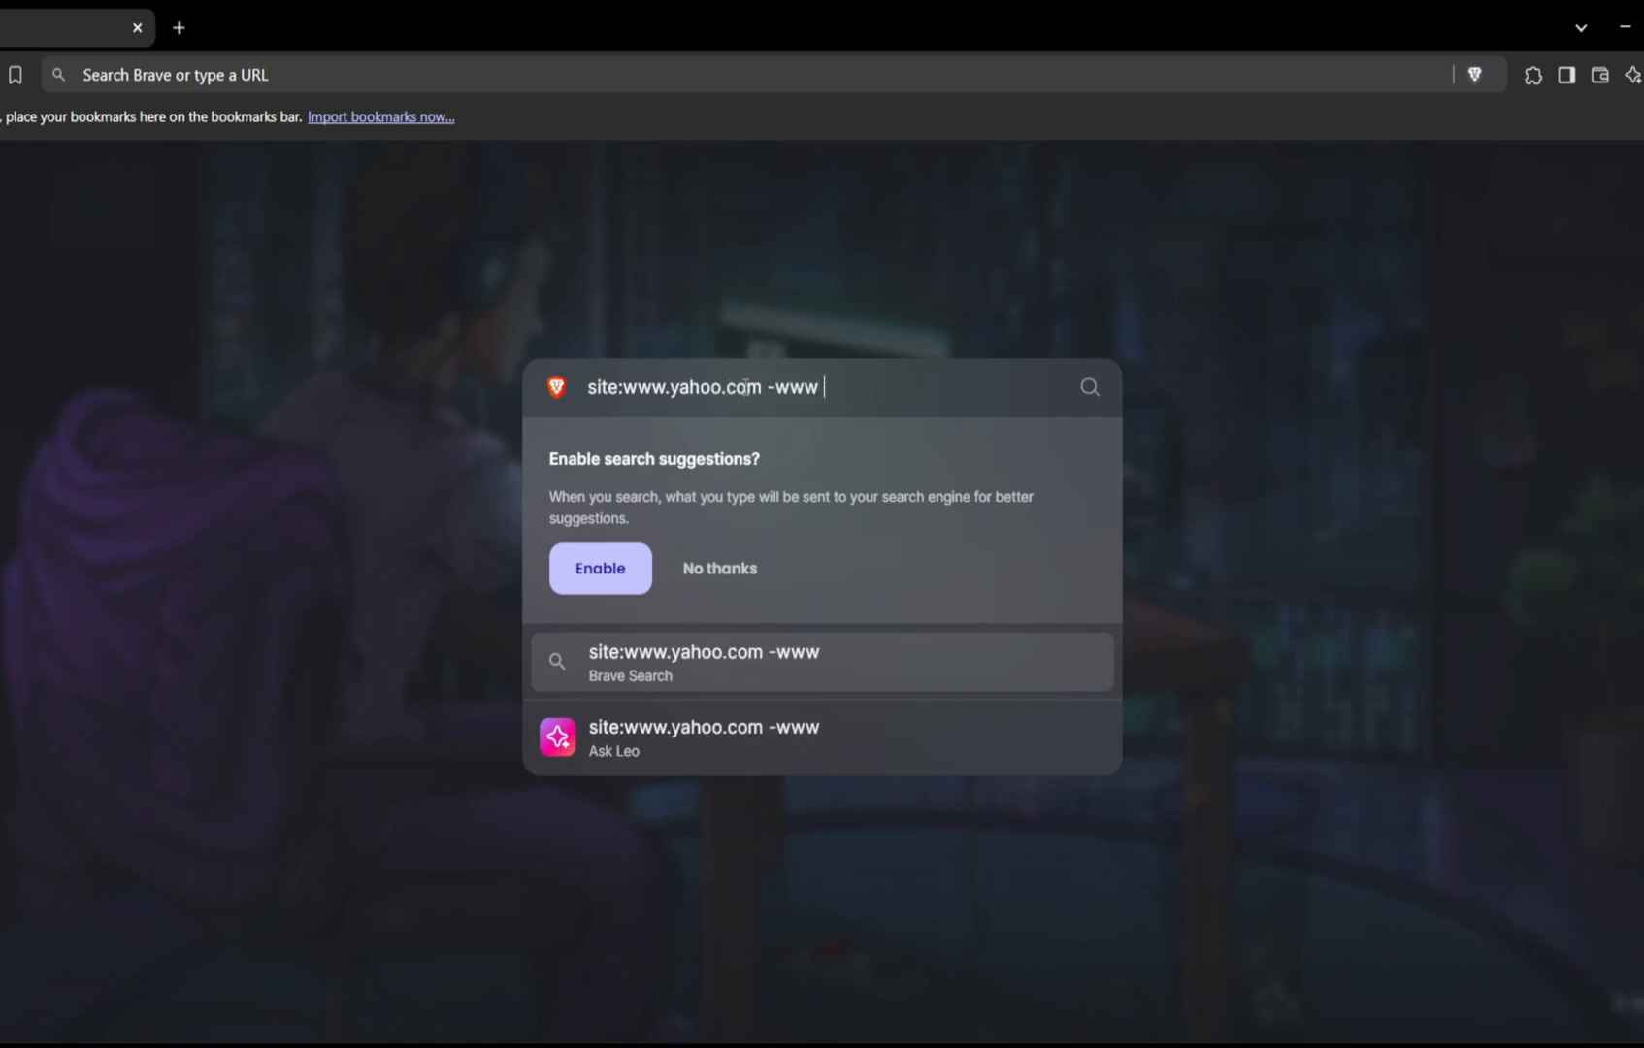
text(-blog)
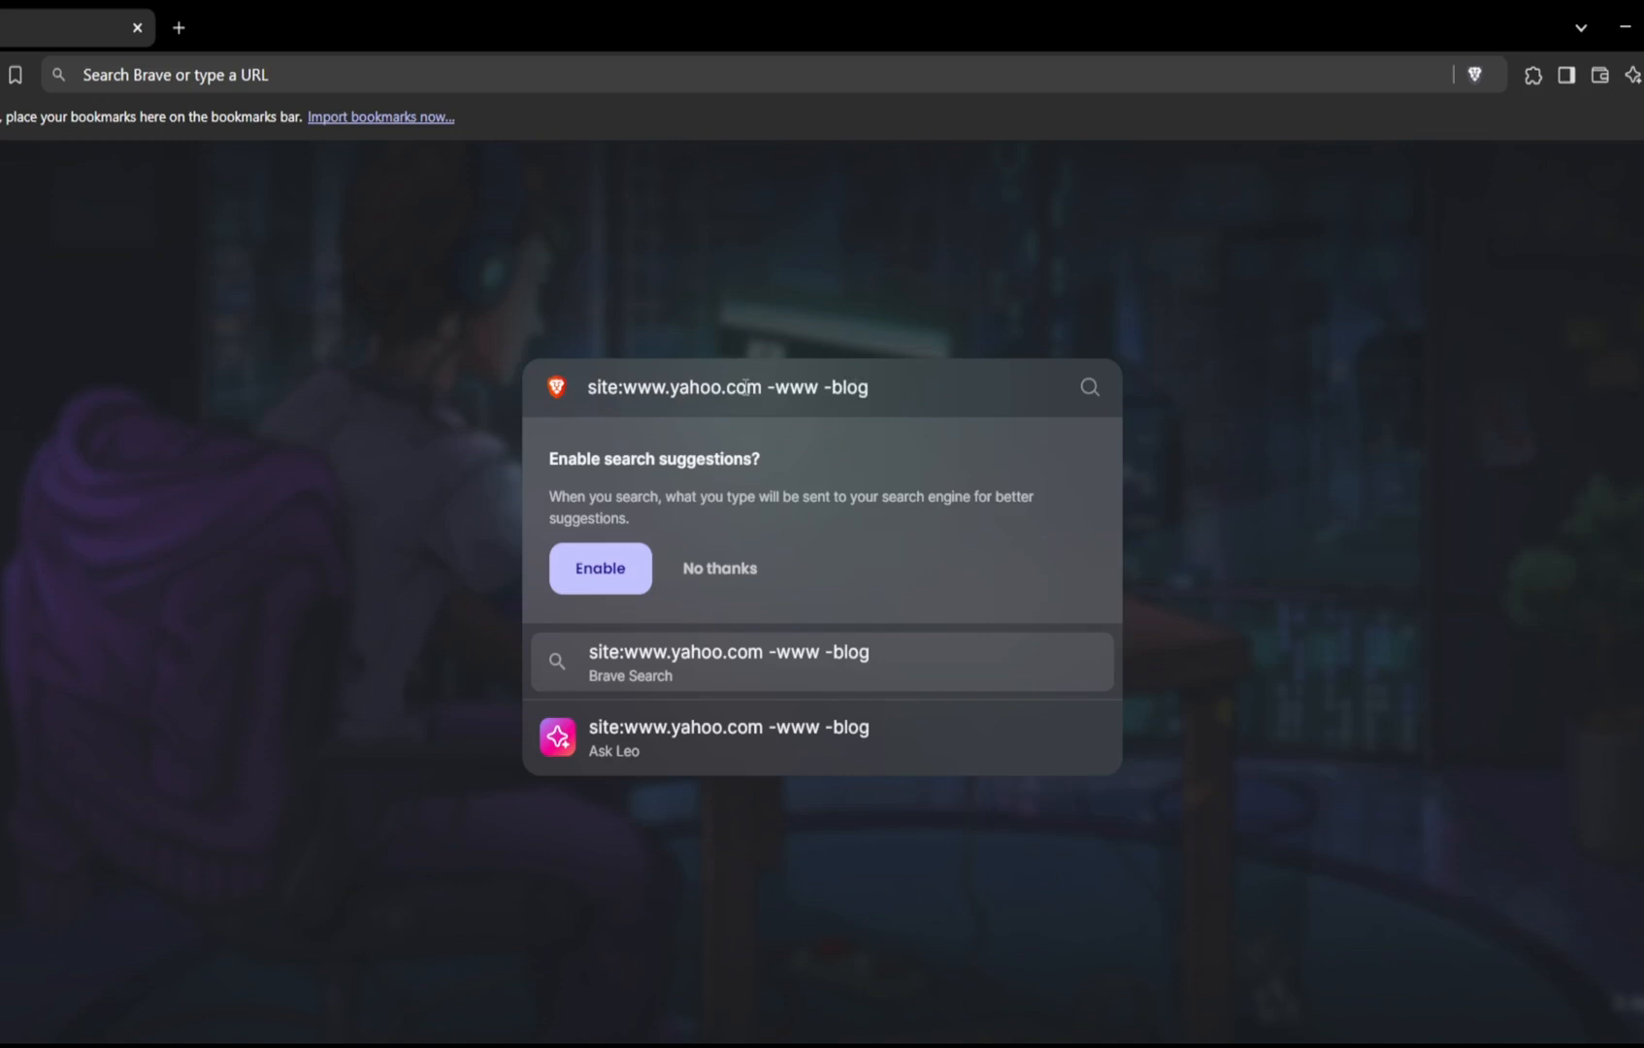
key(Return)
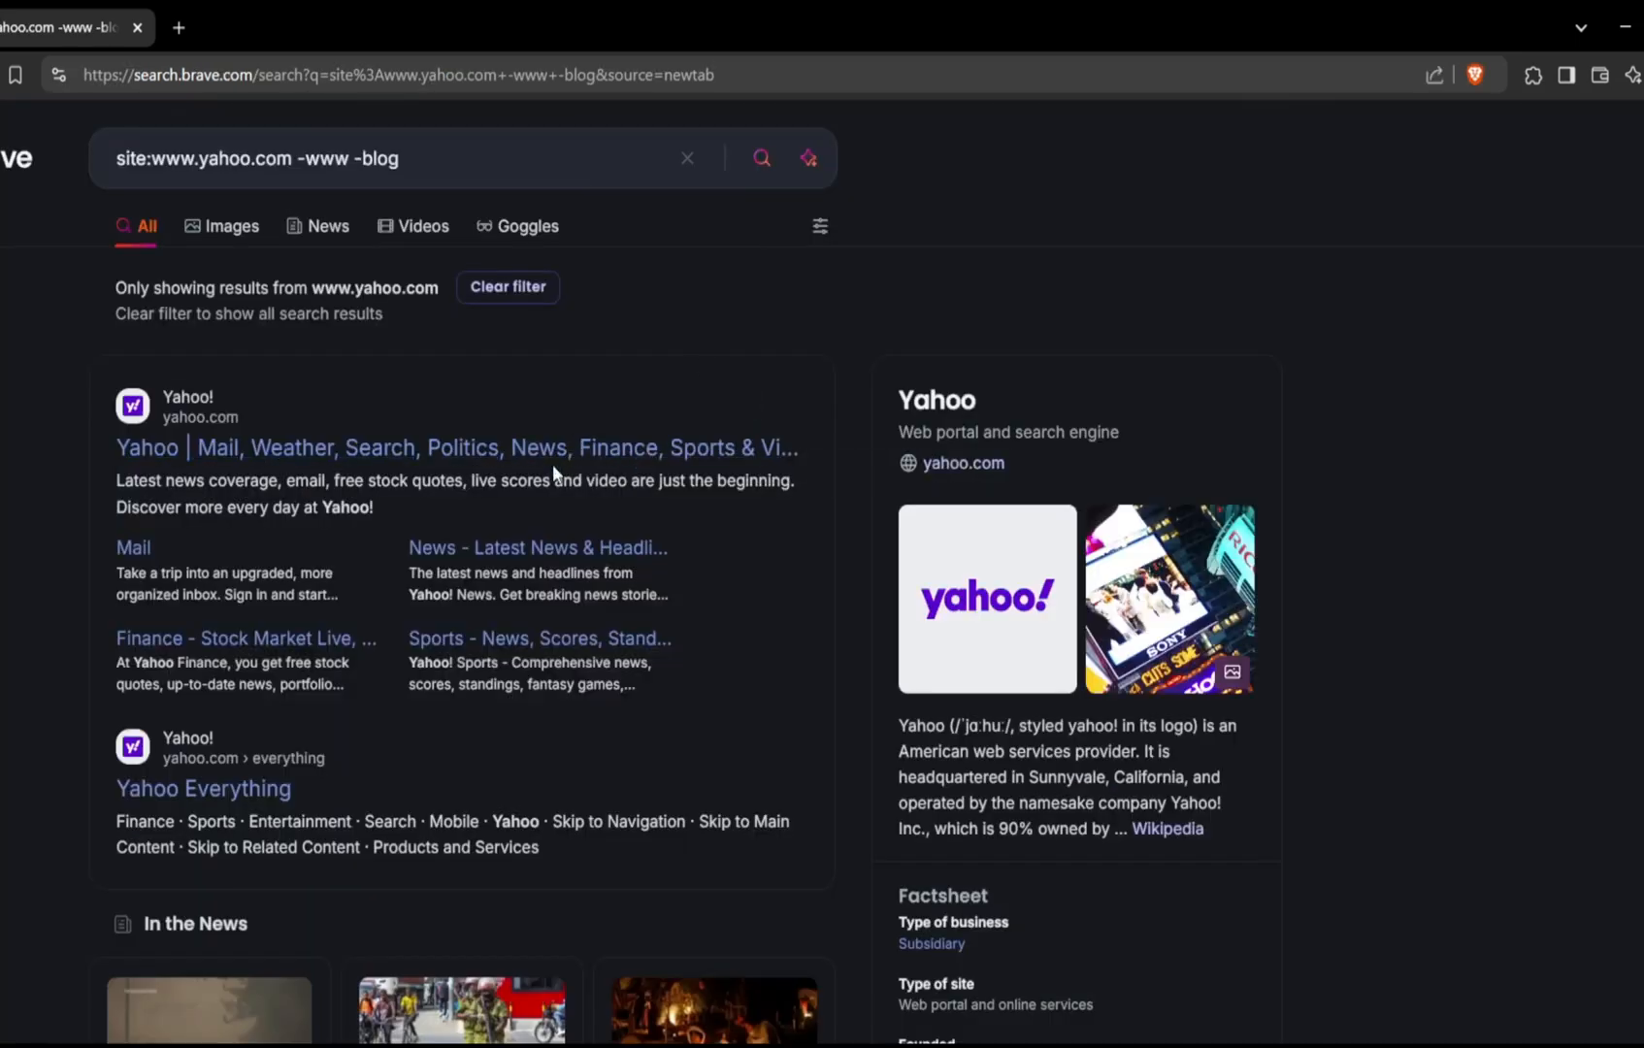
scroll(down, 3)
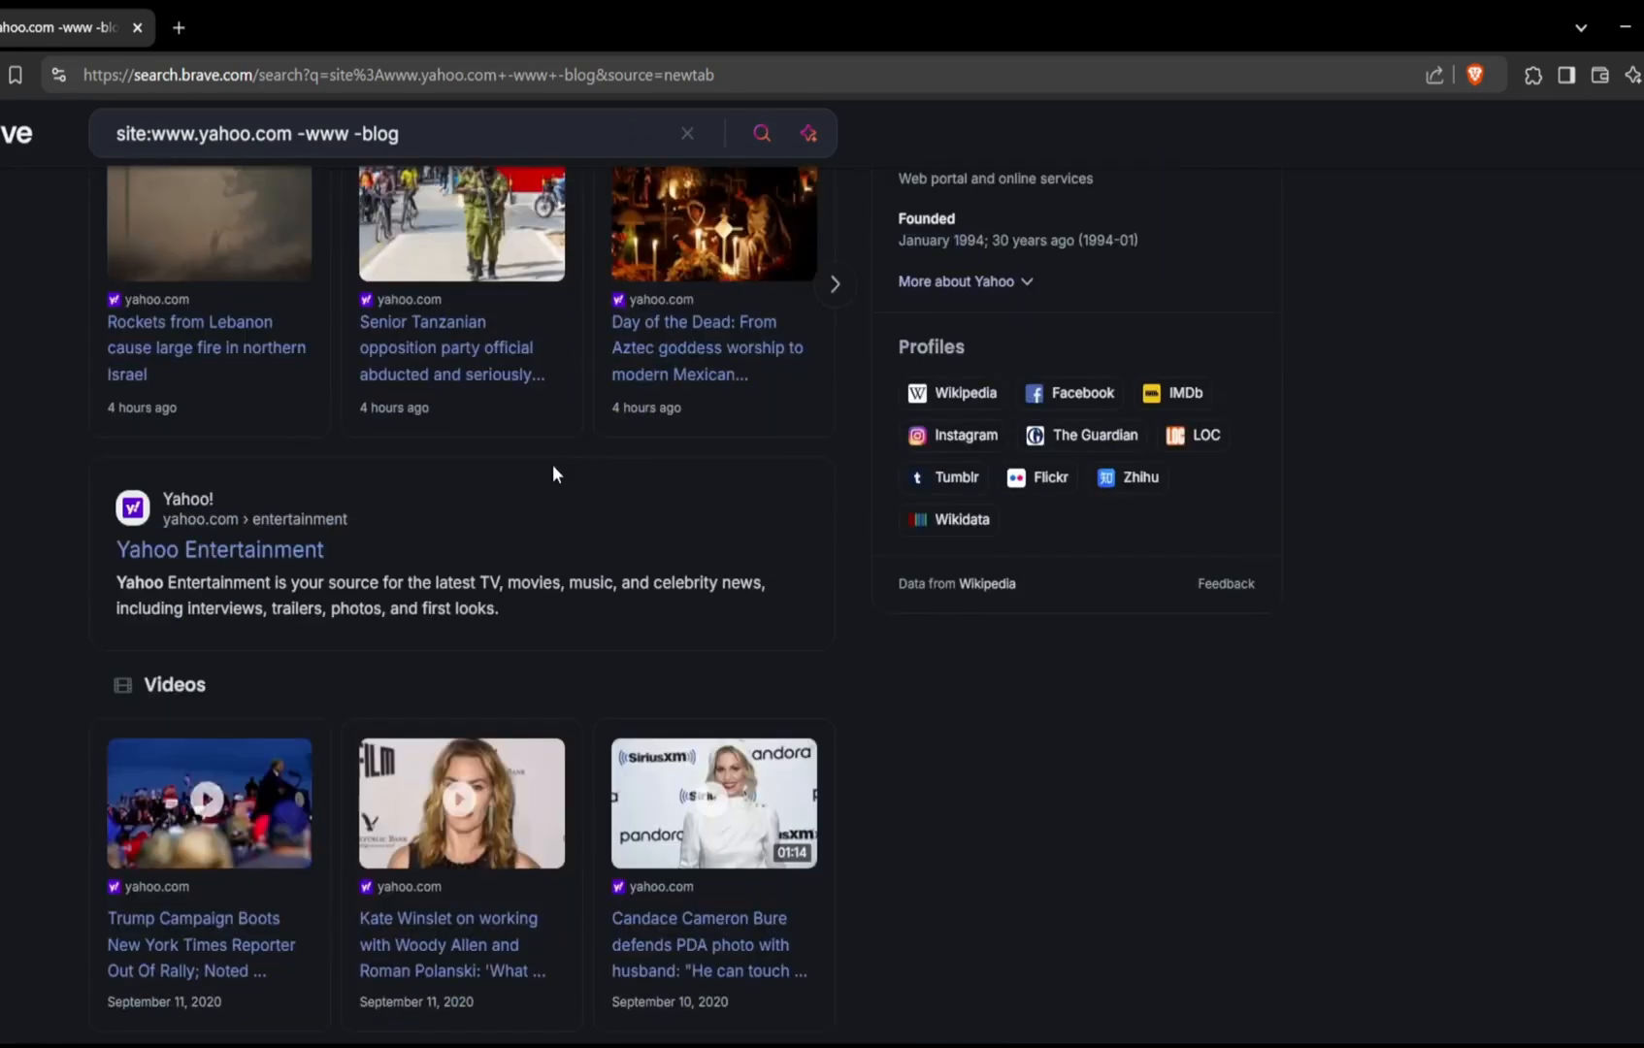
scroll(down, 3)
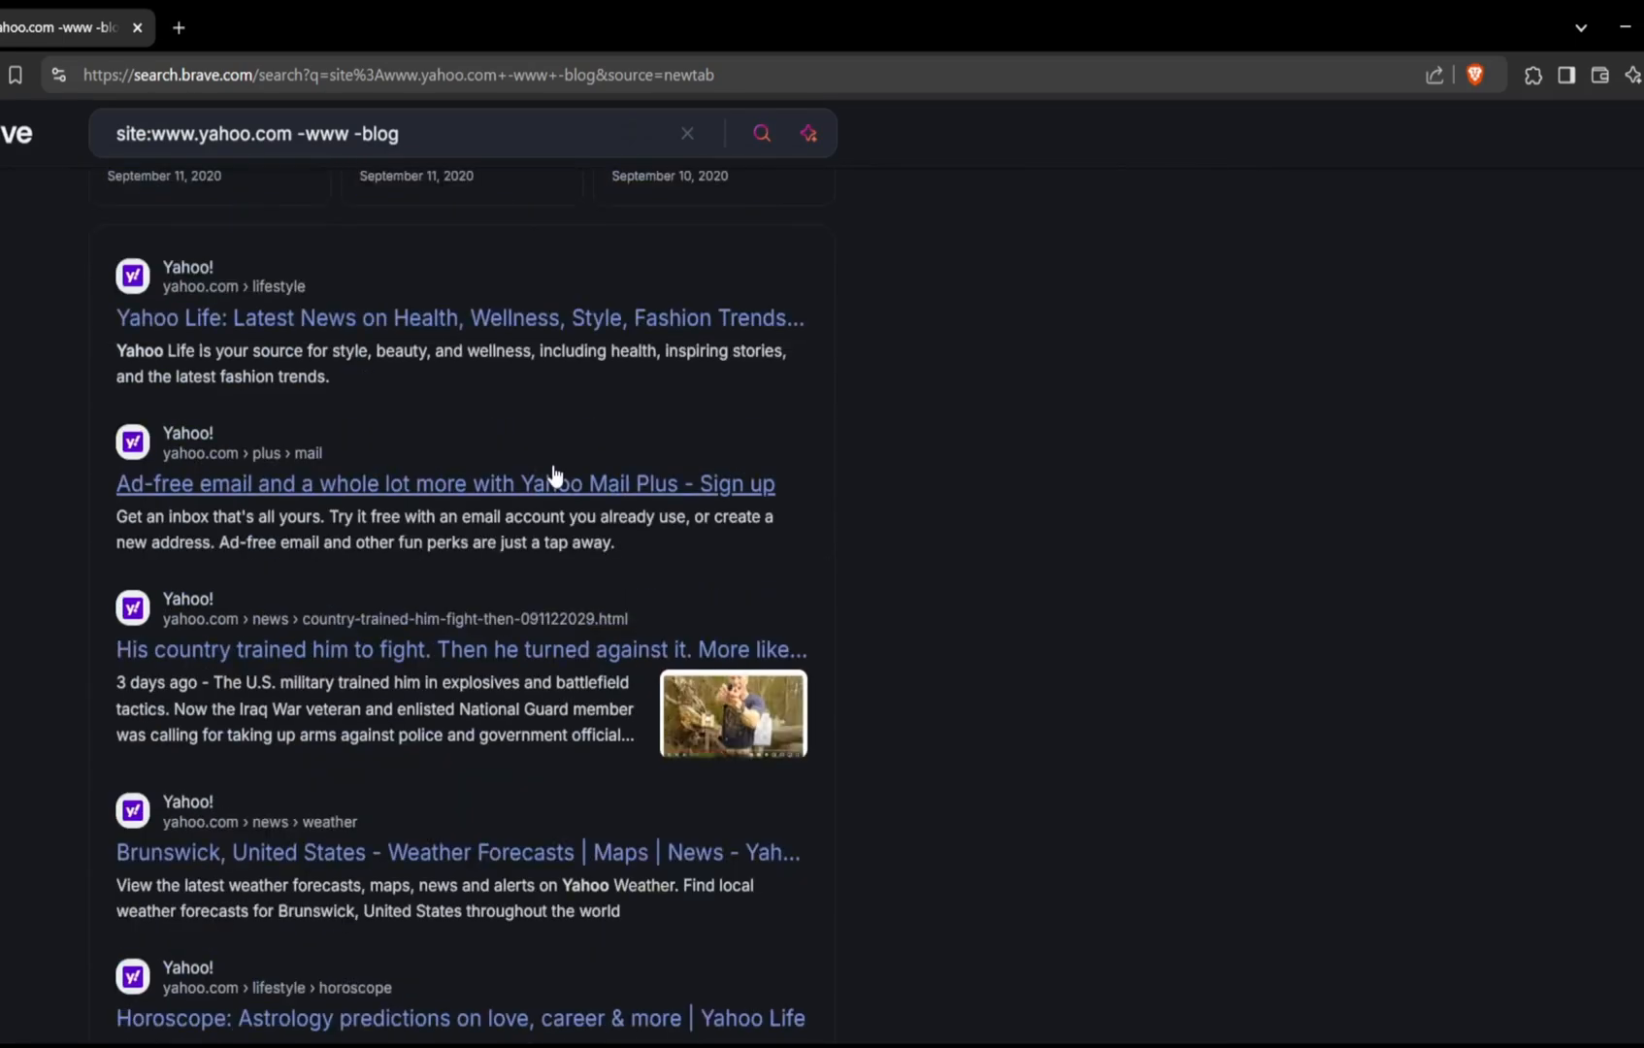
scroll(down, 3)
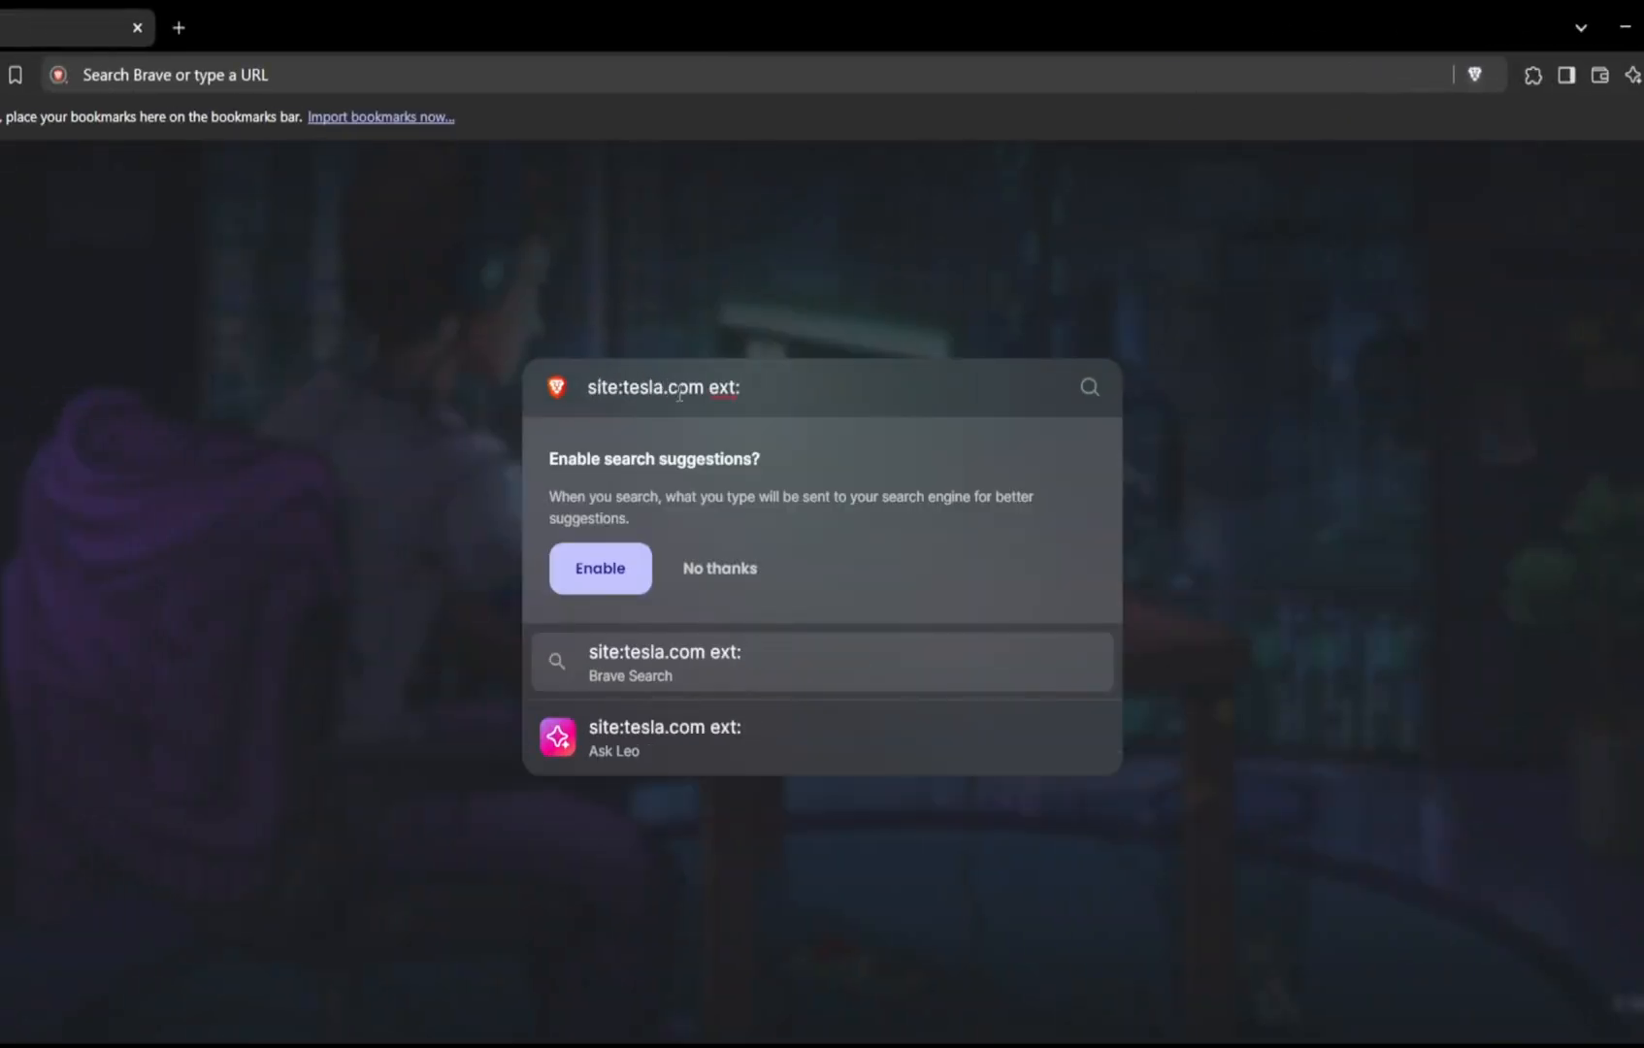
Run site:tesla.com ext:php inurl:? and open the tesla.com proxy.php result
text(php inurl:?)
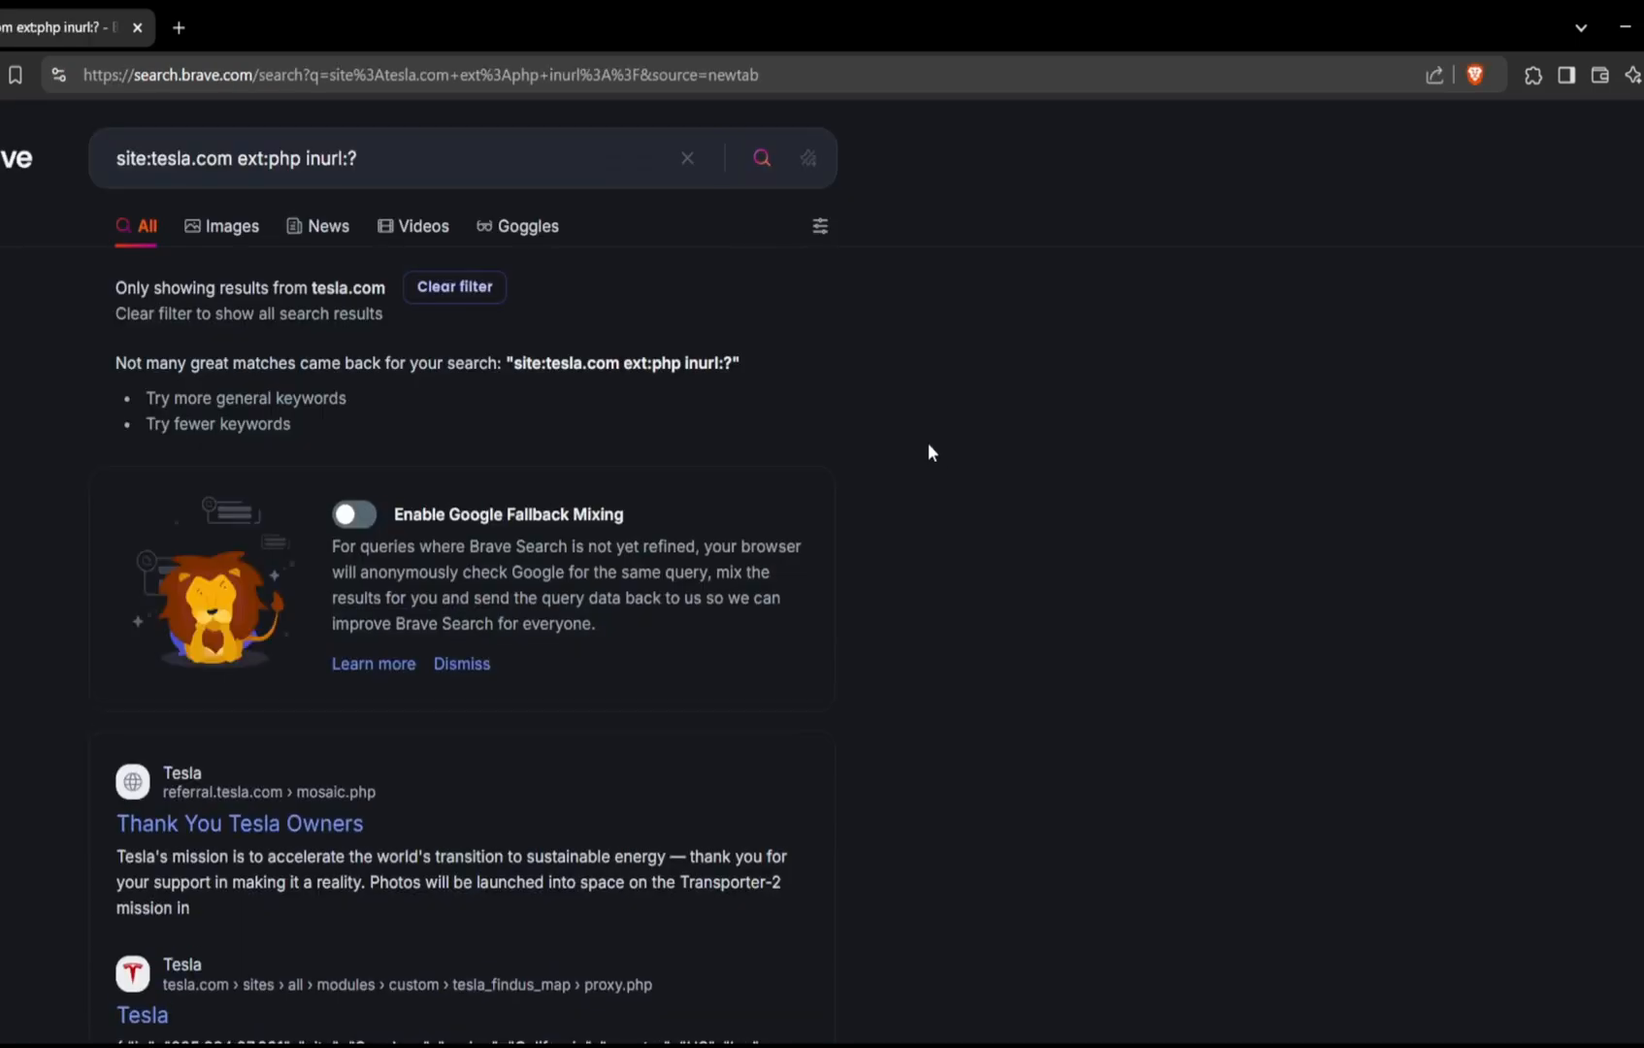
scroll(down, 3)
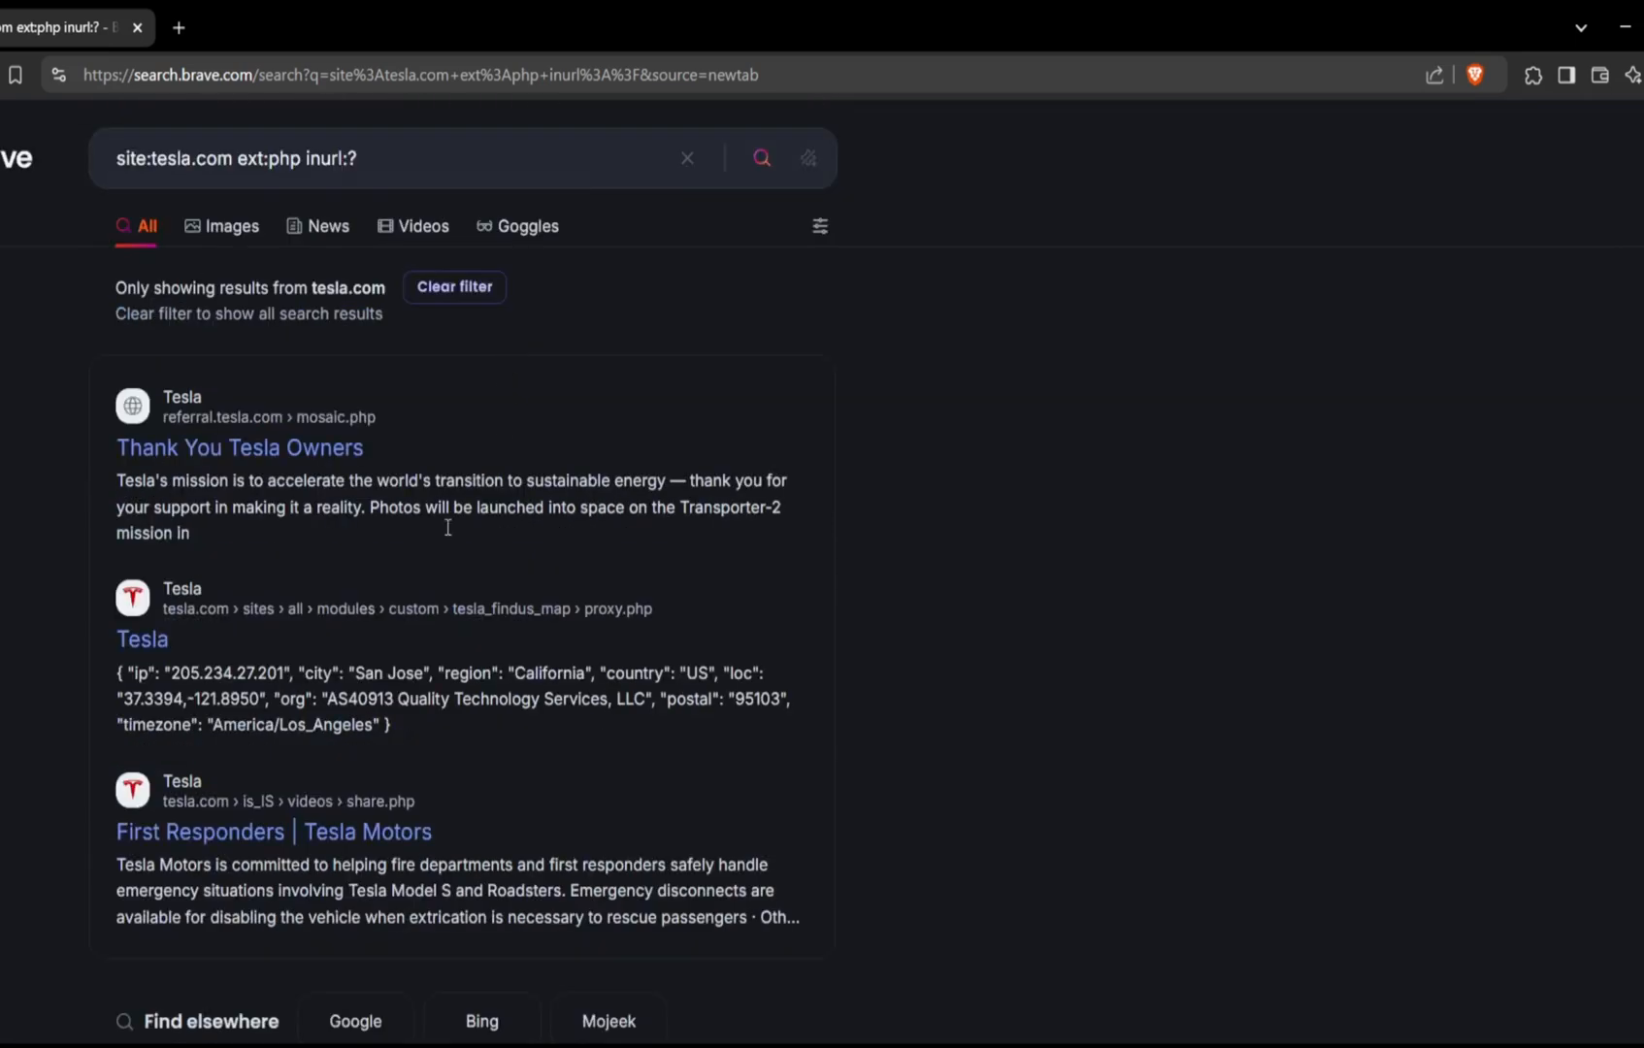
mouse_move(141, 639)
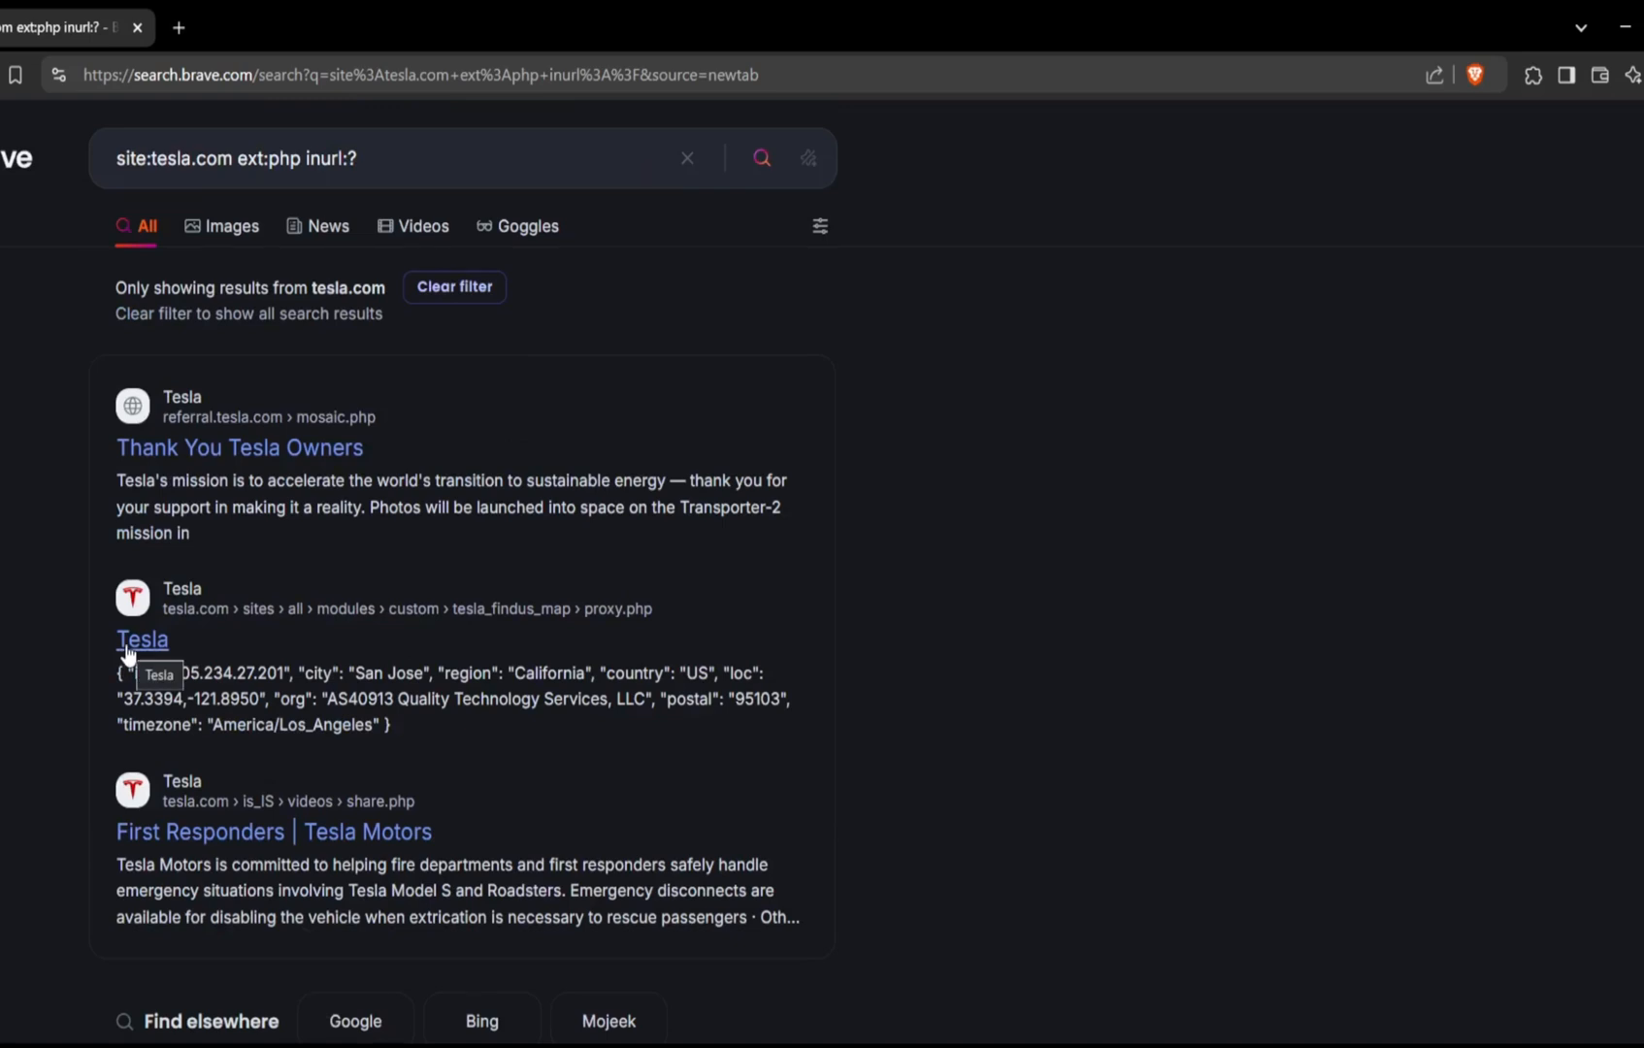
click(177, 27)
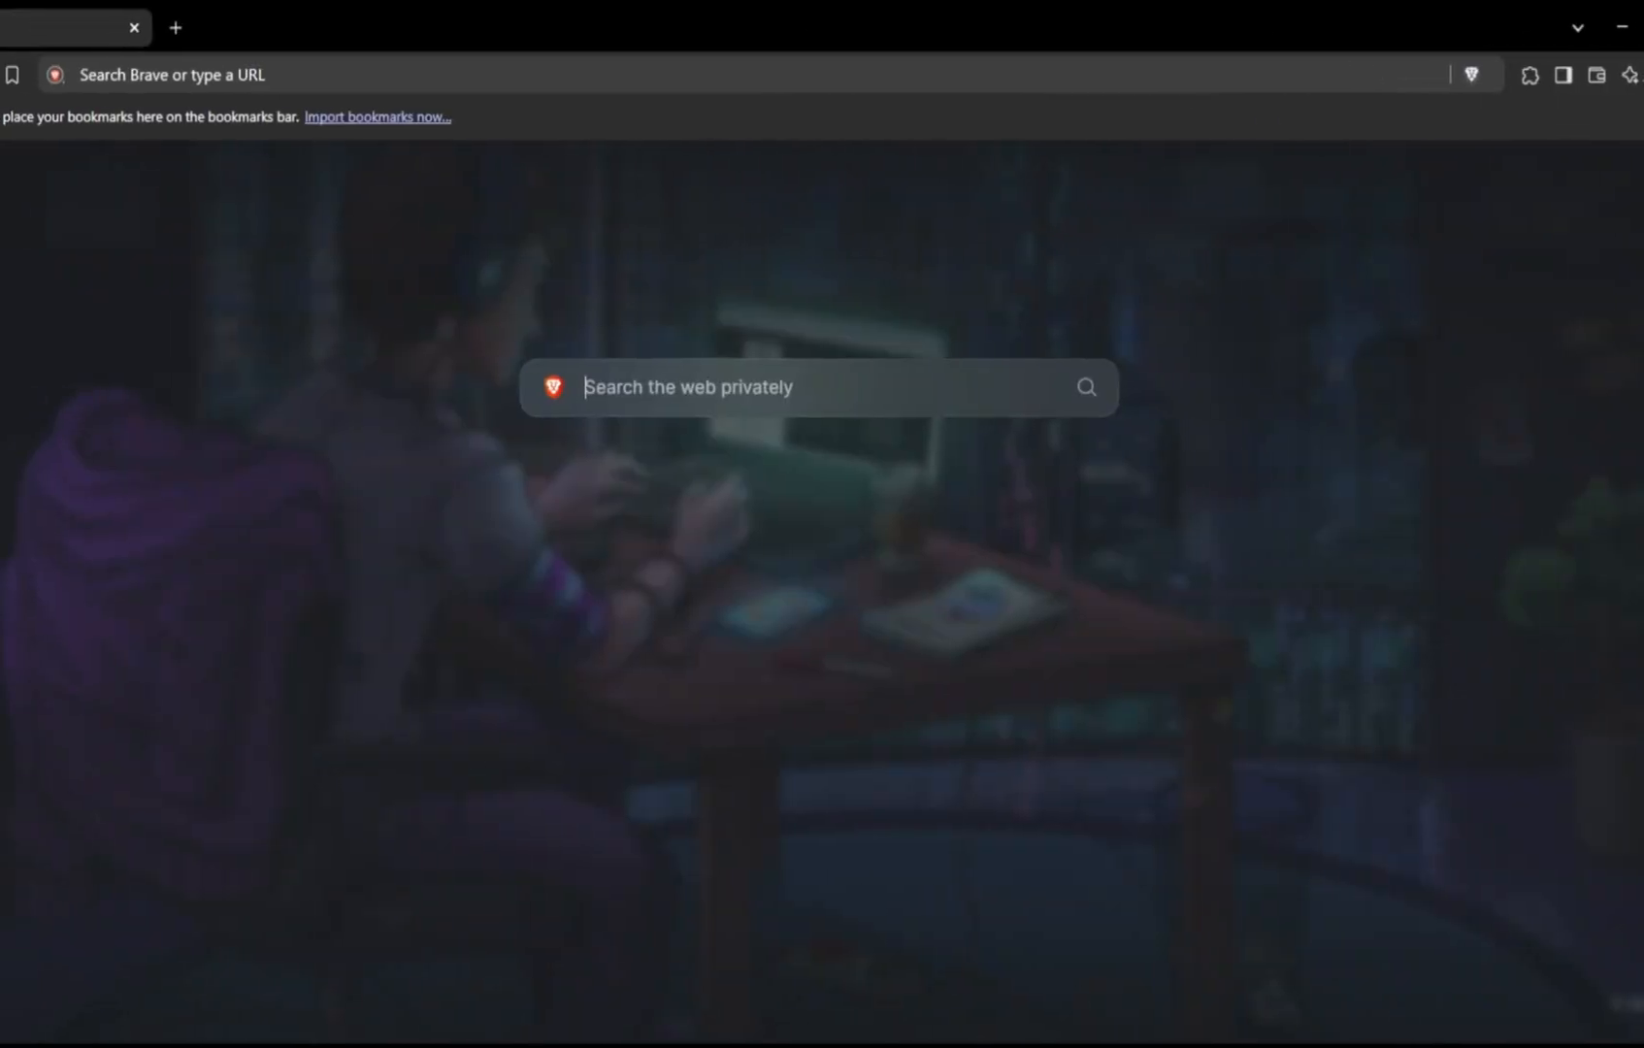
Enter the query site:pastebin.com "tesla.com" to find pastes mentioning tesla.com
text(site:pastebin.)
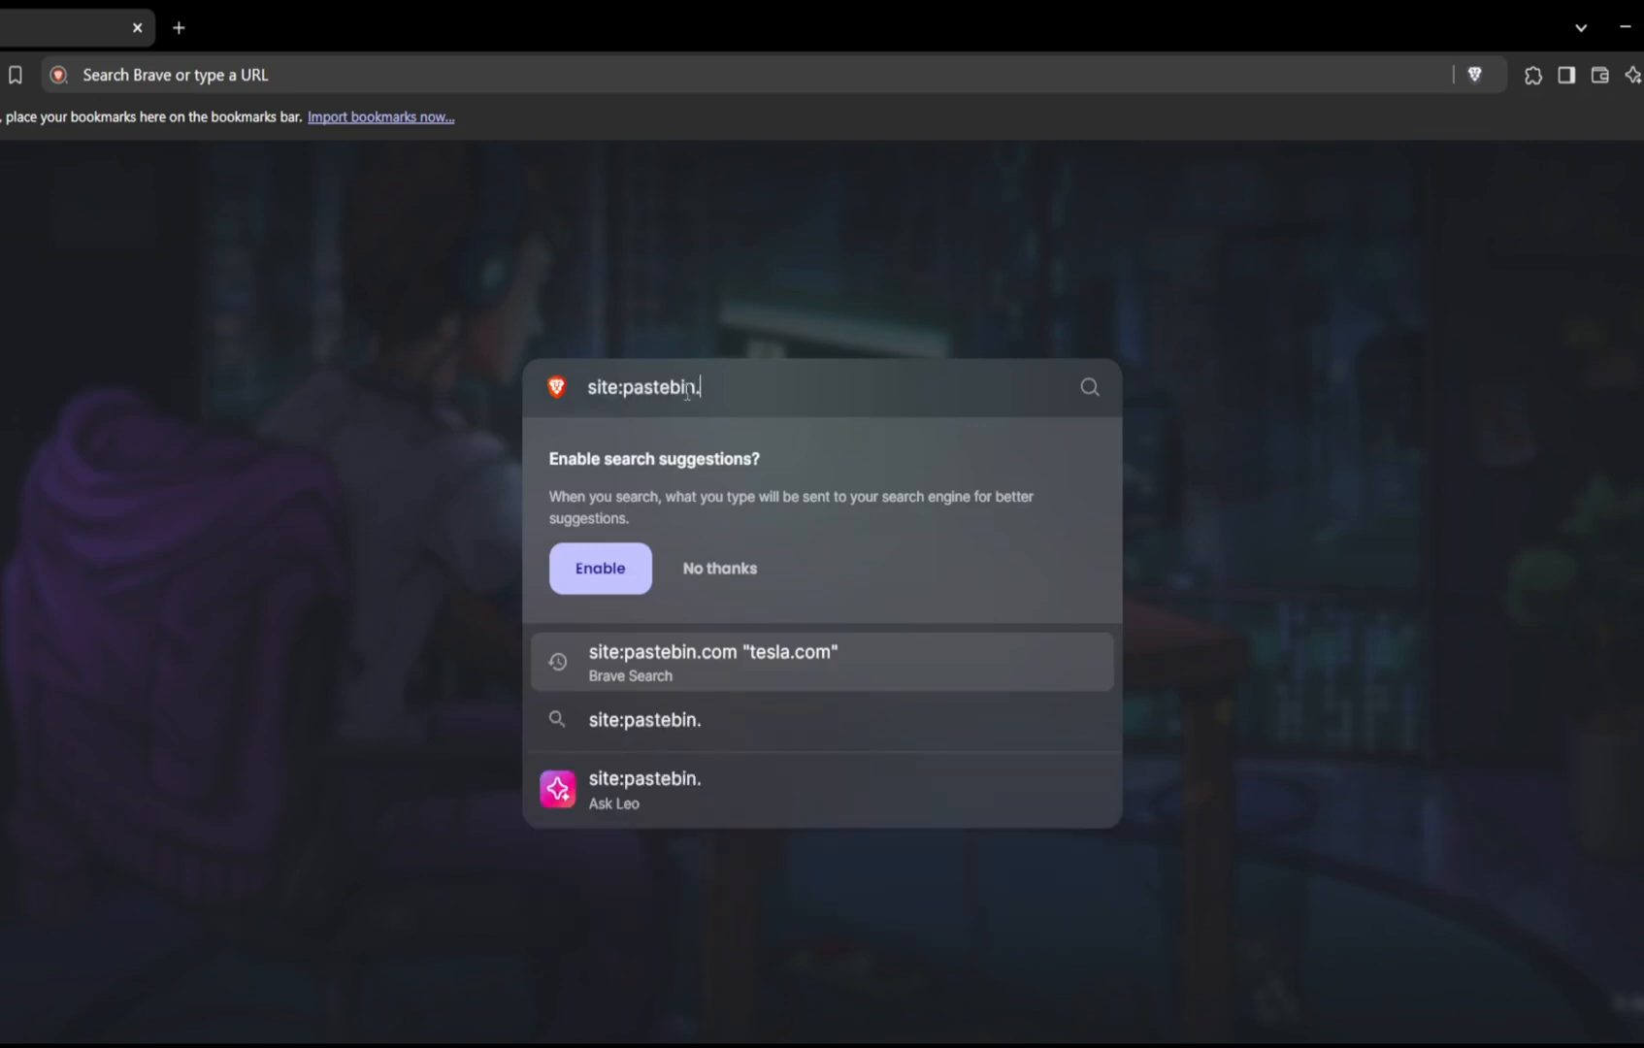
text(com)
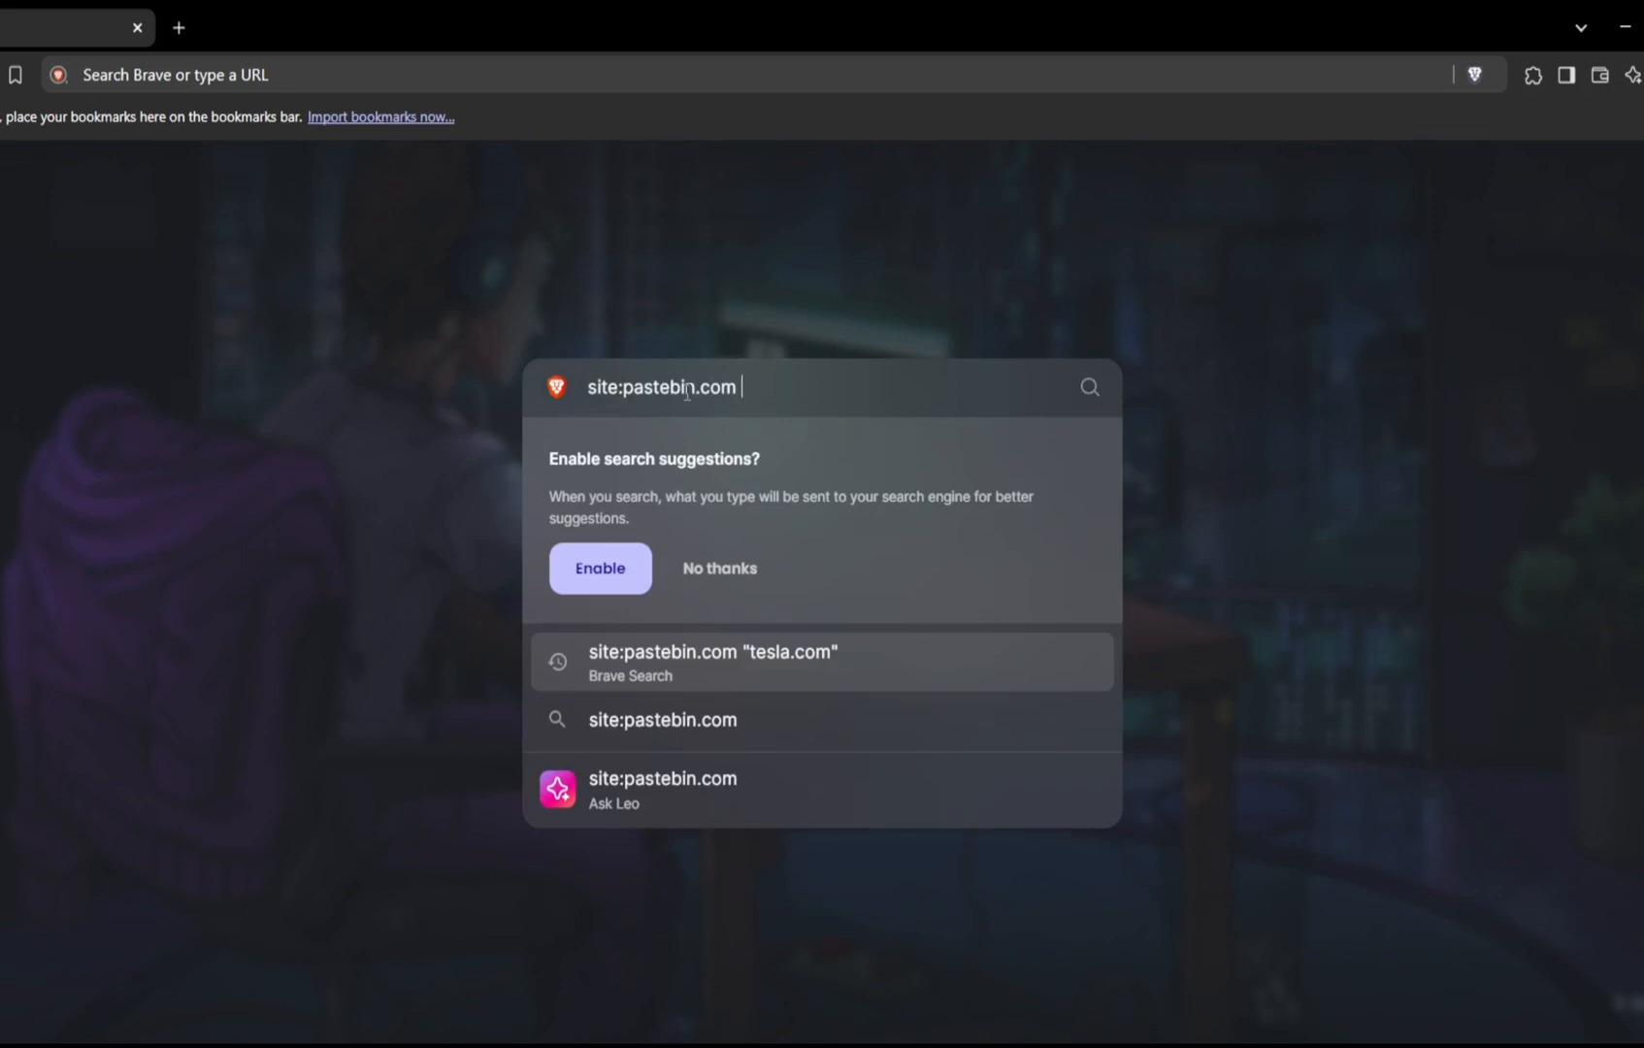
text("")
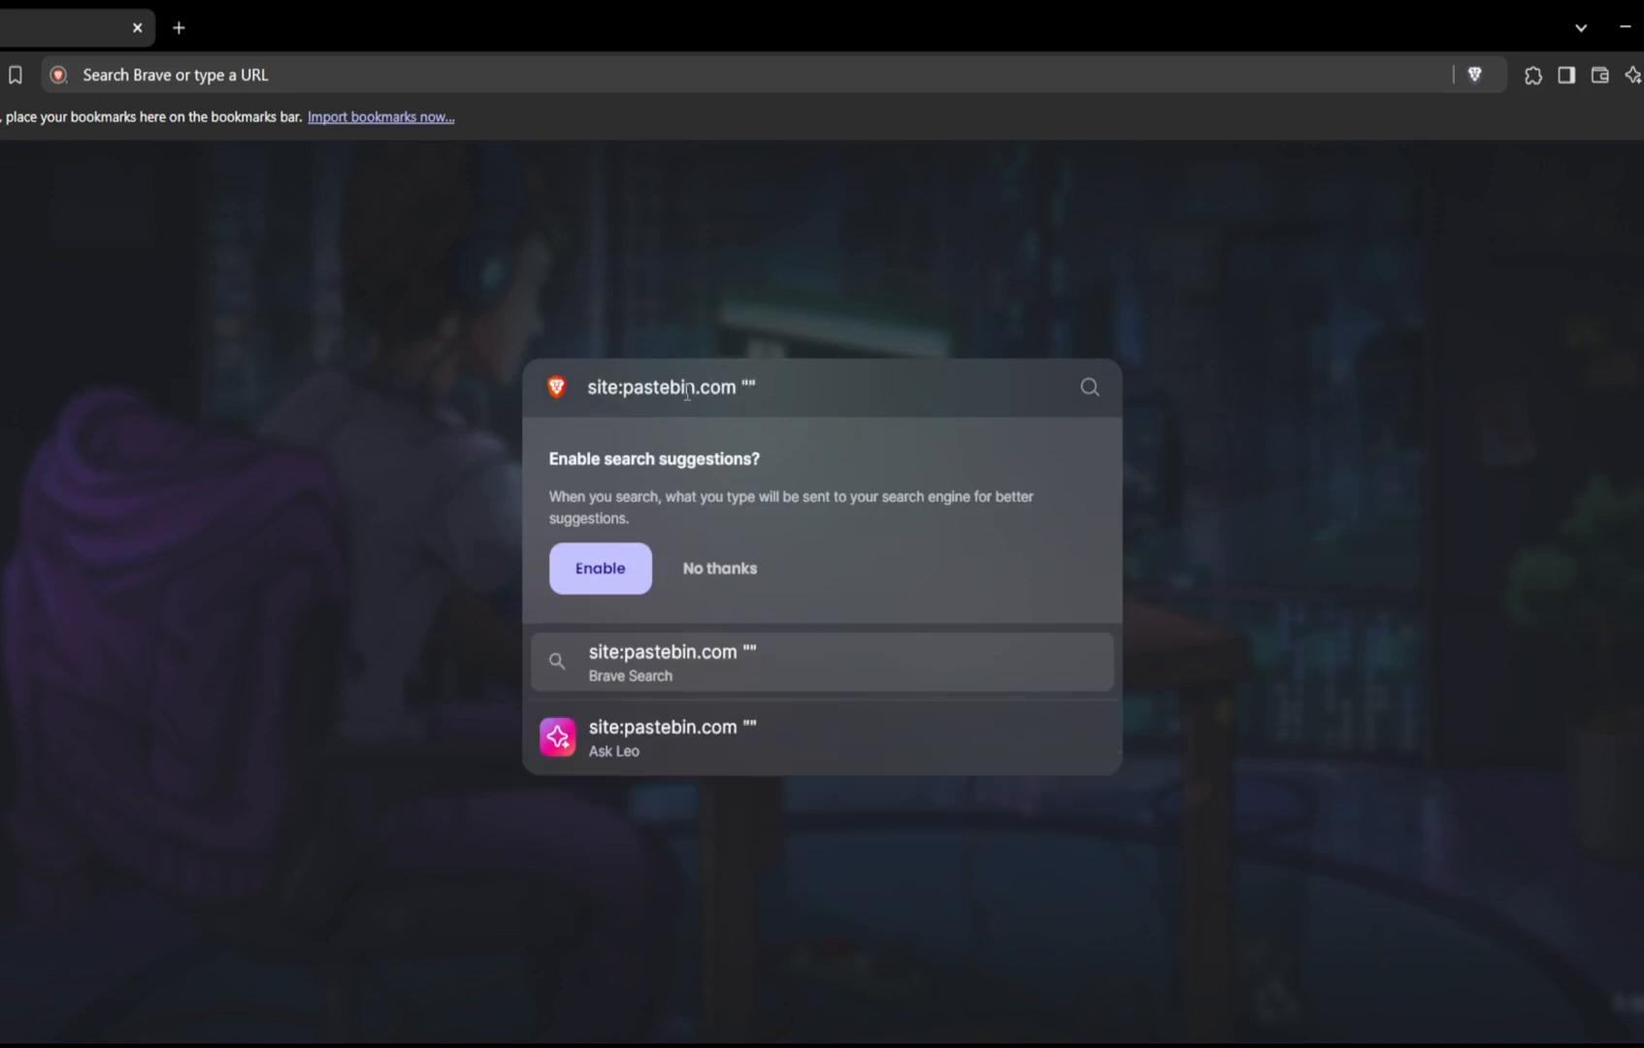
text(tesla.com)
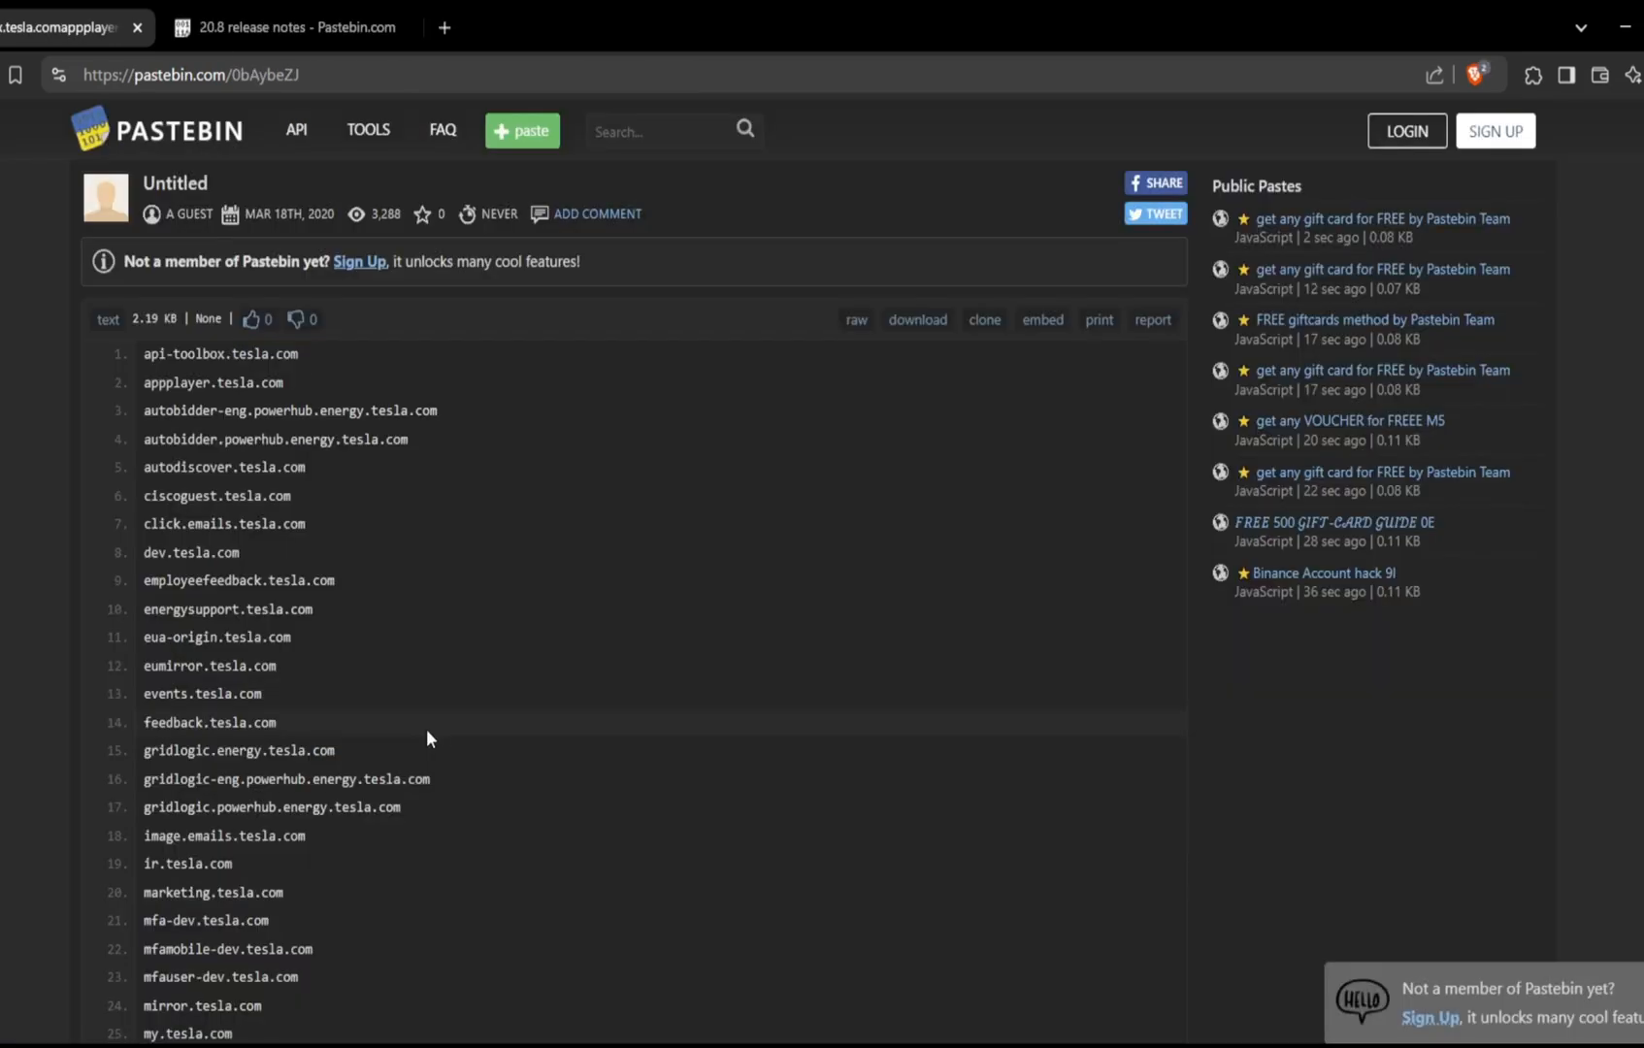
scroll(down, 3)
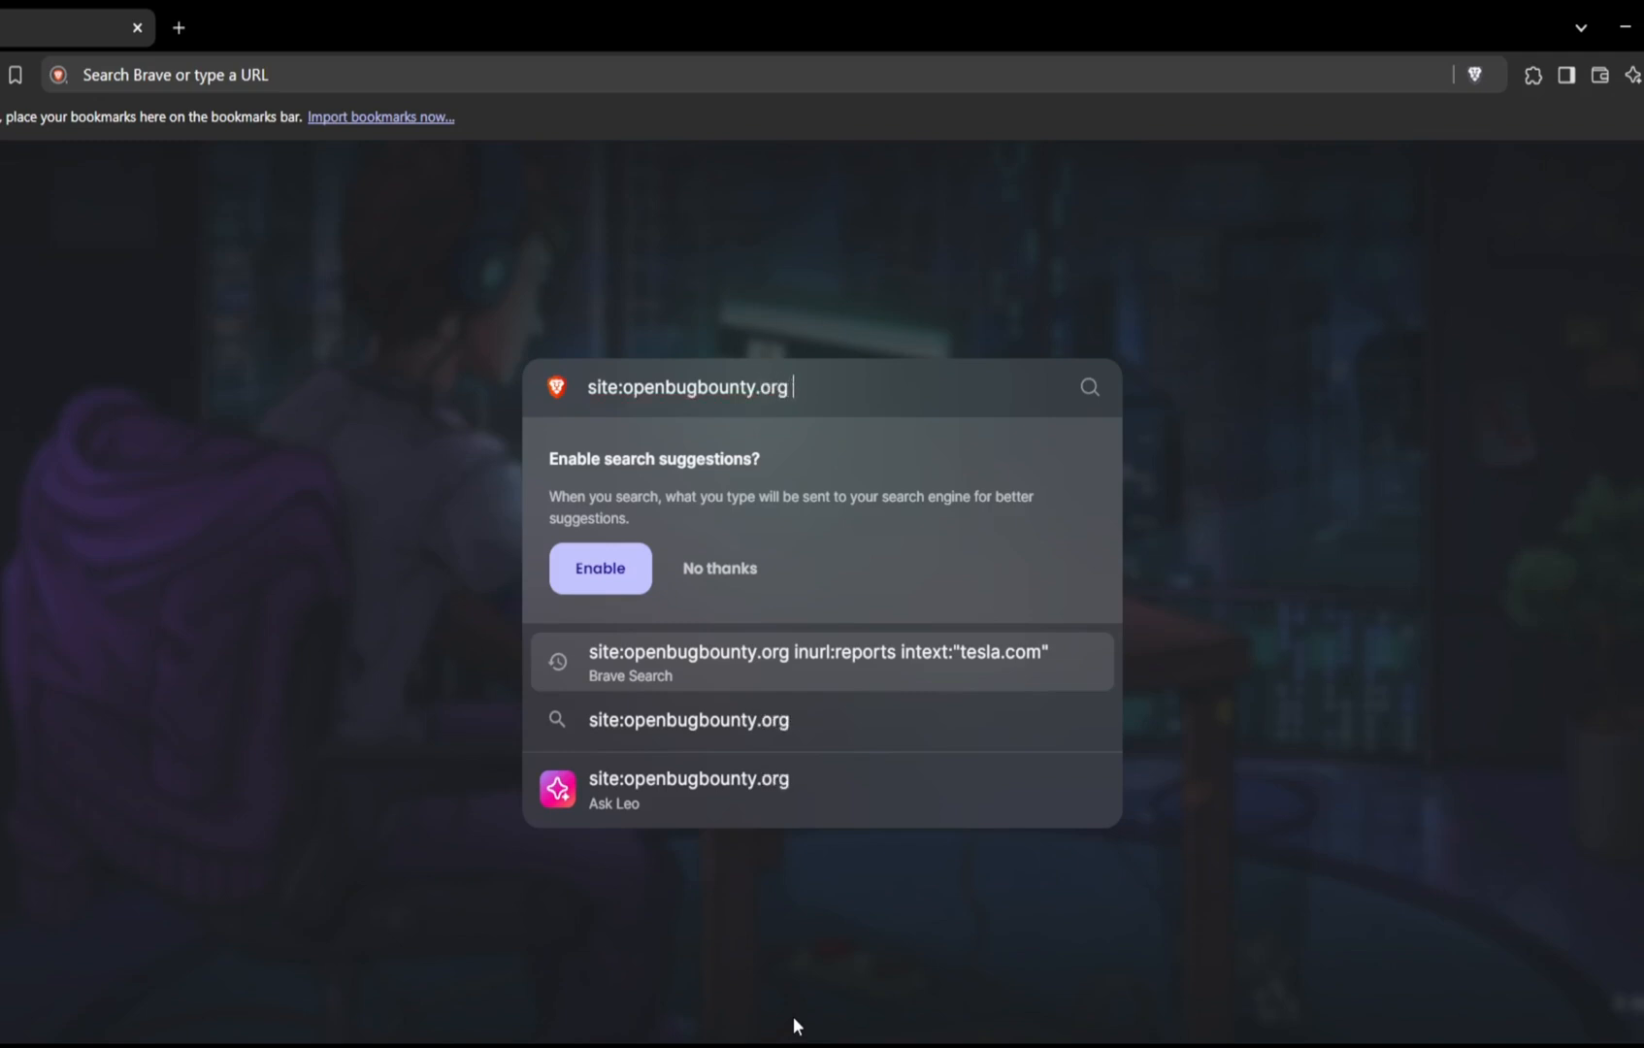
Run site:openbugbounty.org inurl:reports intext:"amazon.com" and open the amazon-adsystem Open Redirect report
text(inurl:reports intext:"amazon.com)
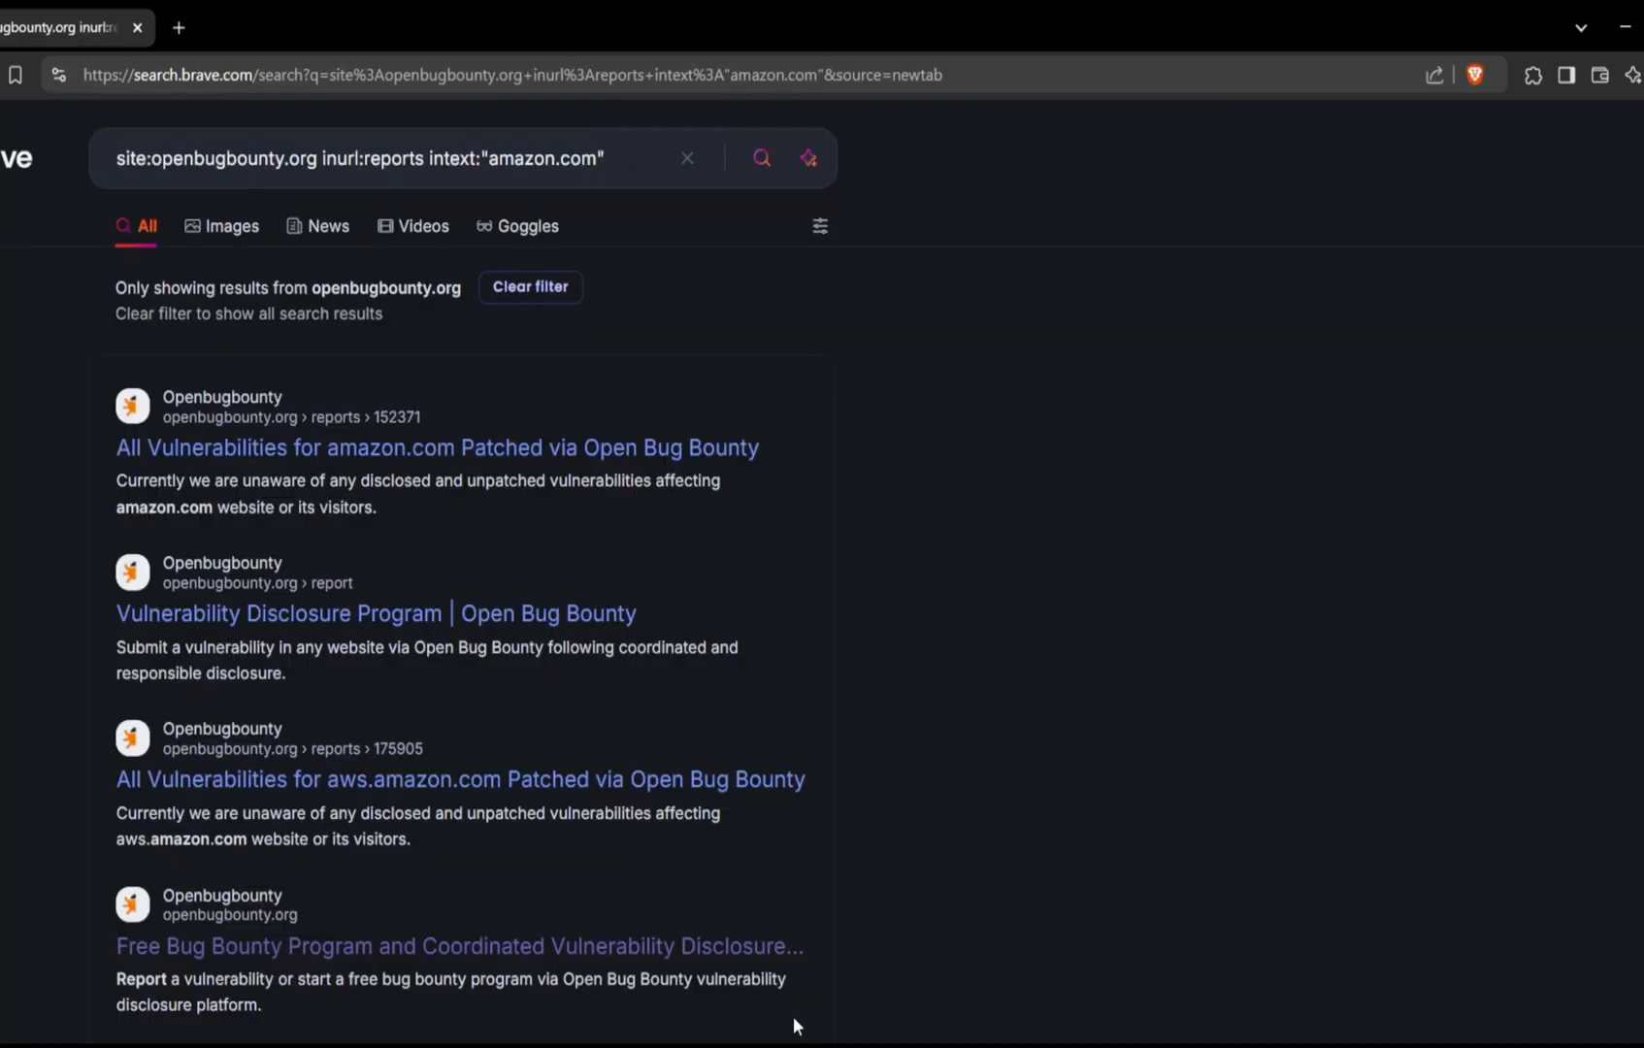
scroll(down, 3)
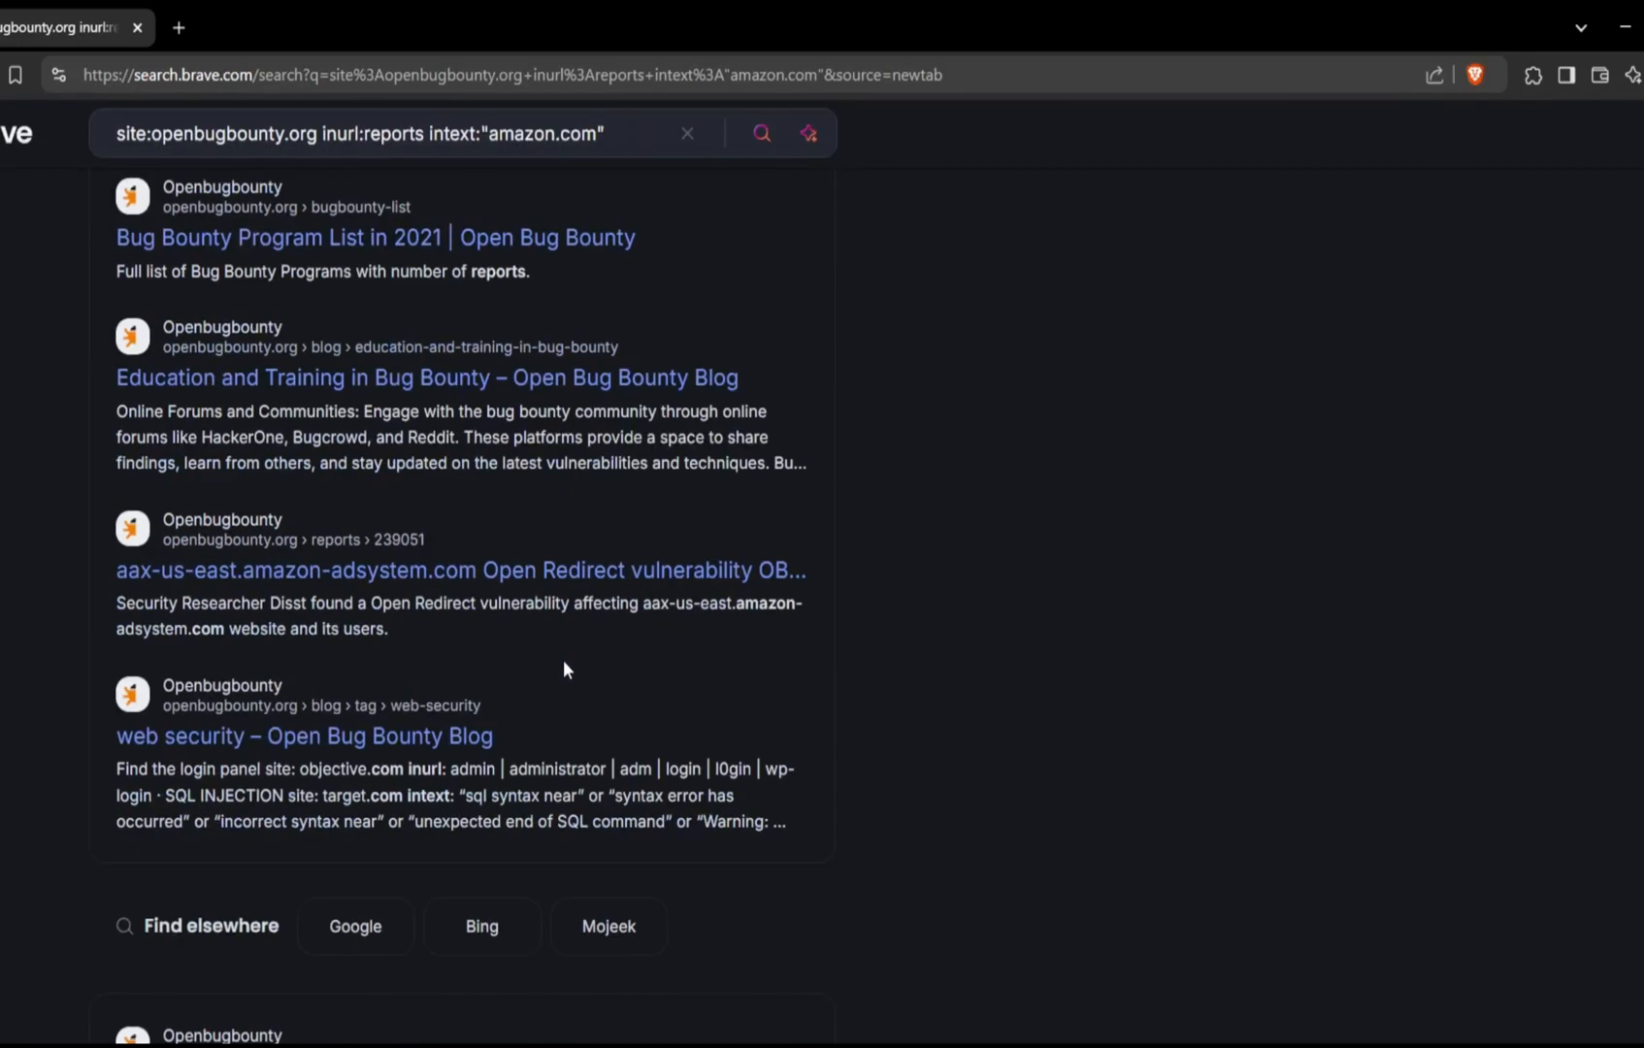
click(462, 571)
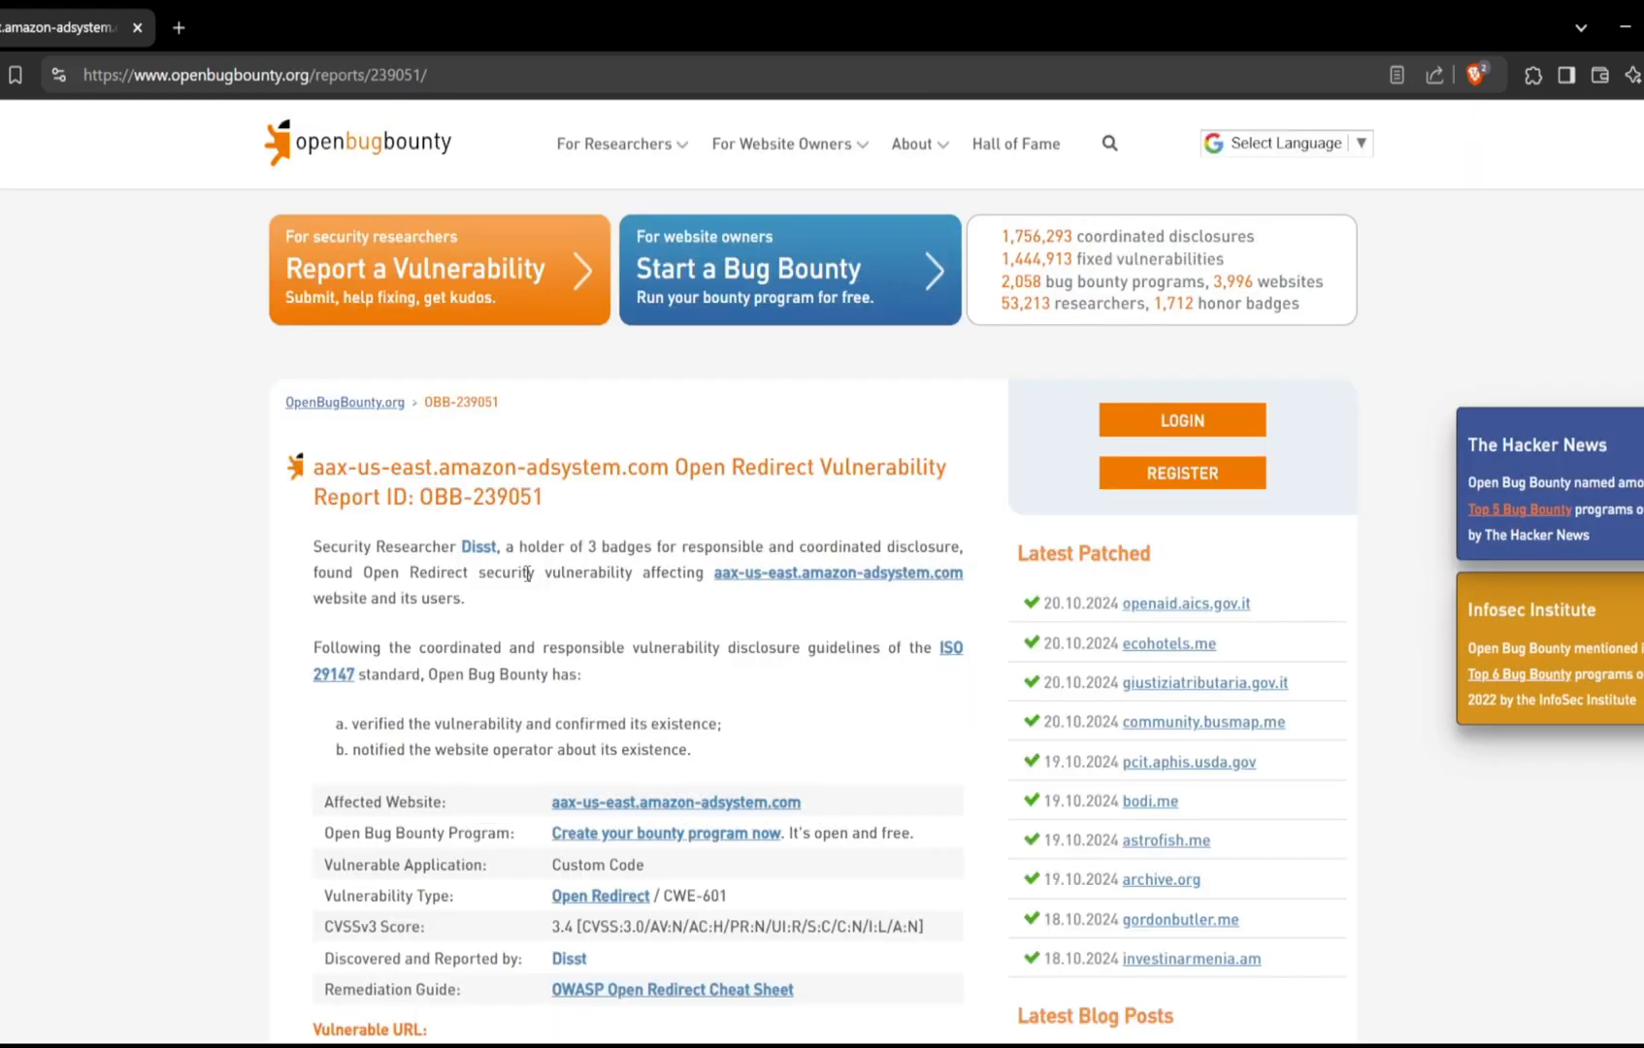
scroll(down, 3)
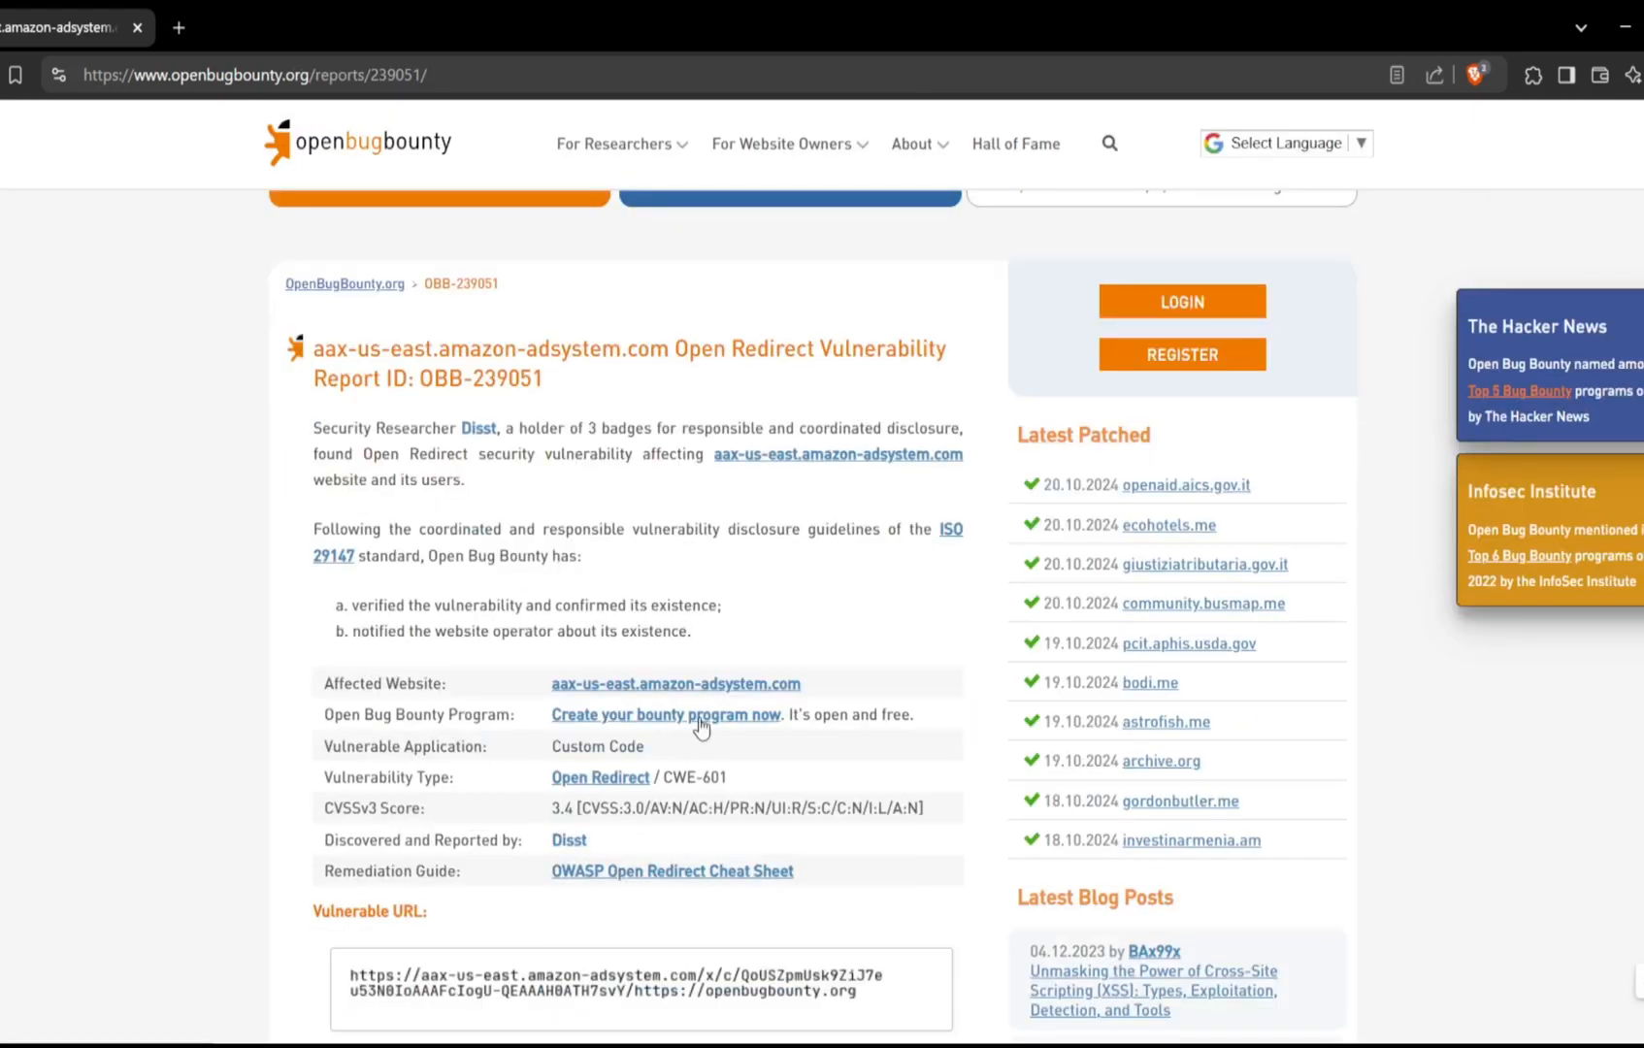
scroll(down, 3)
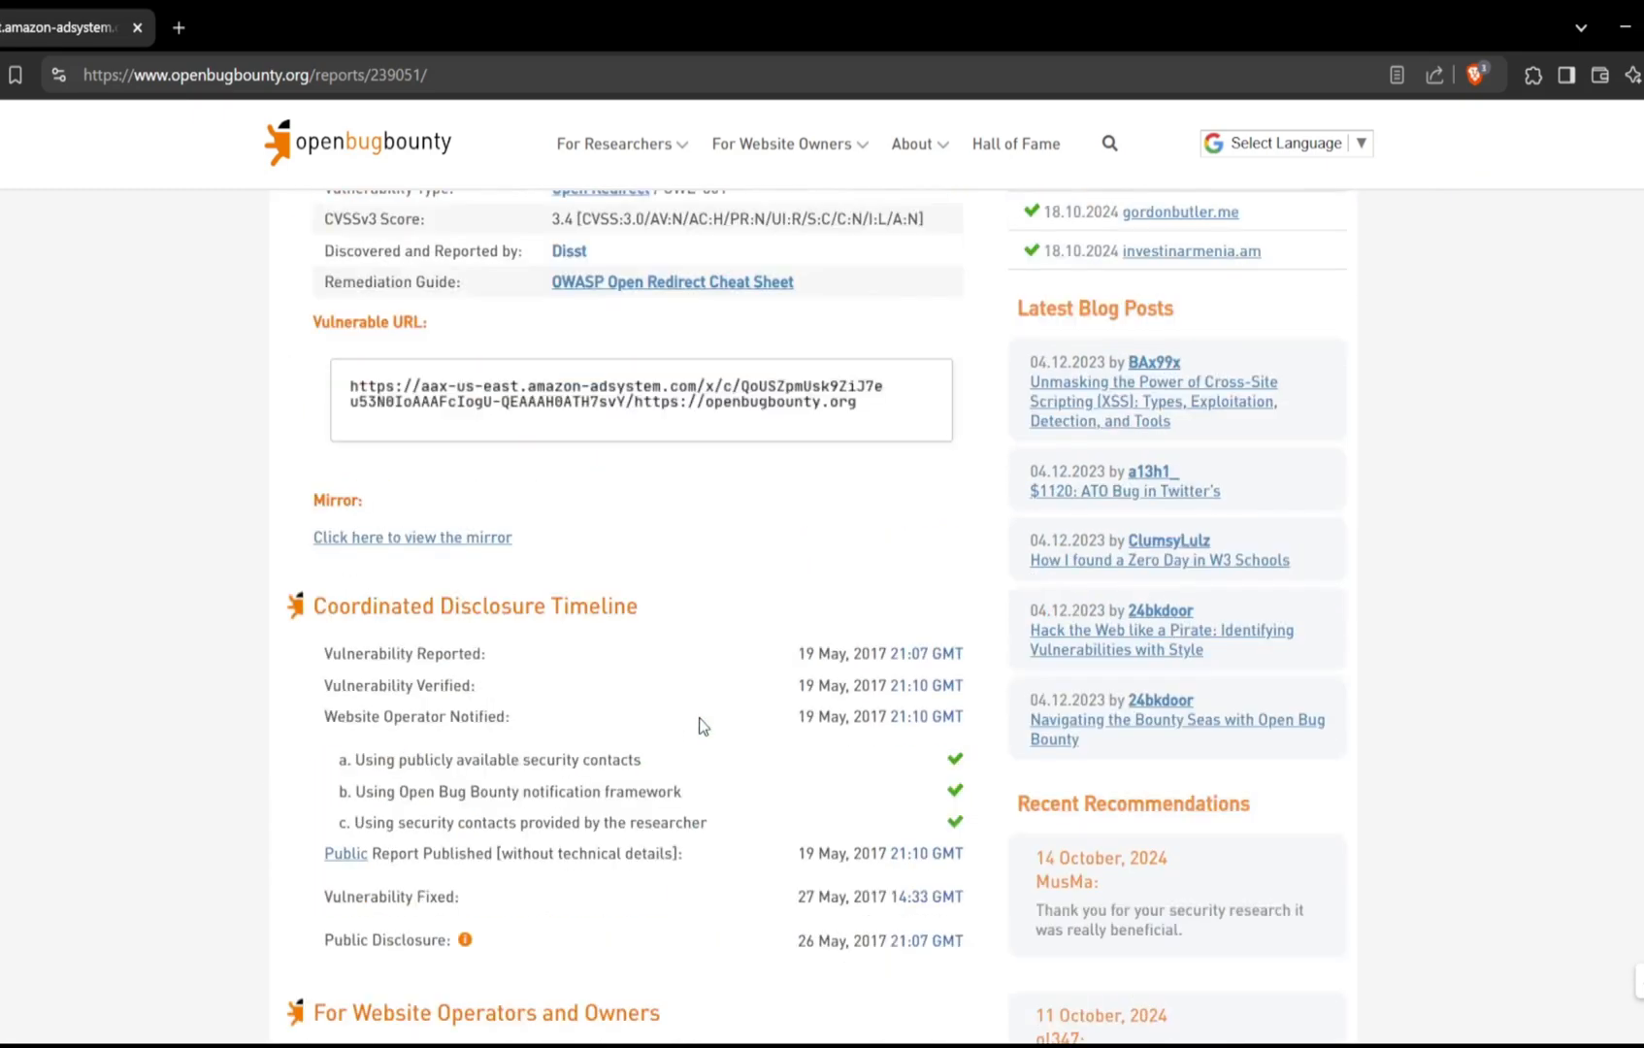
scroll(up, 3)
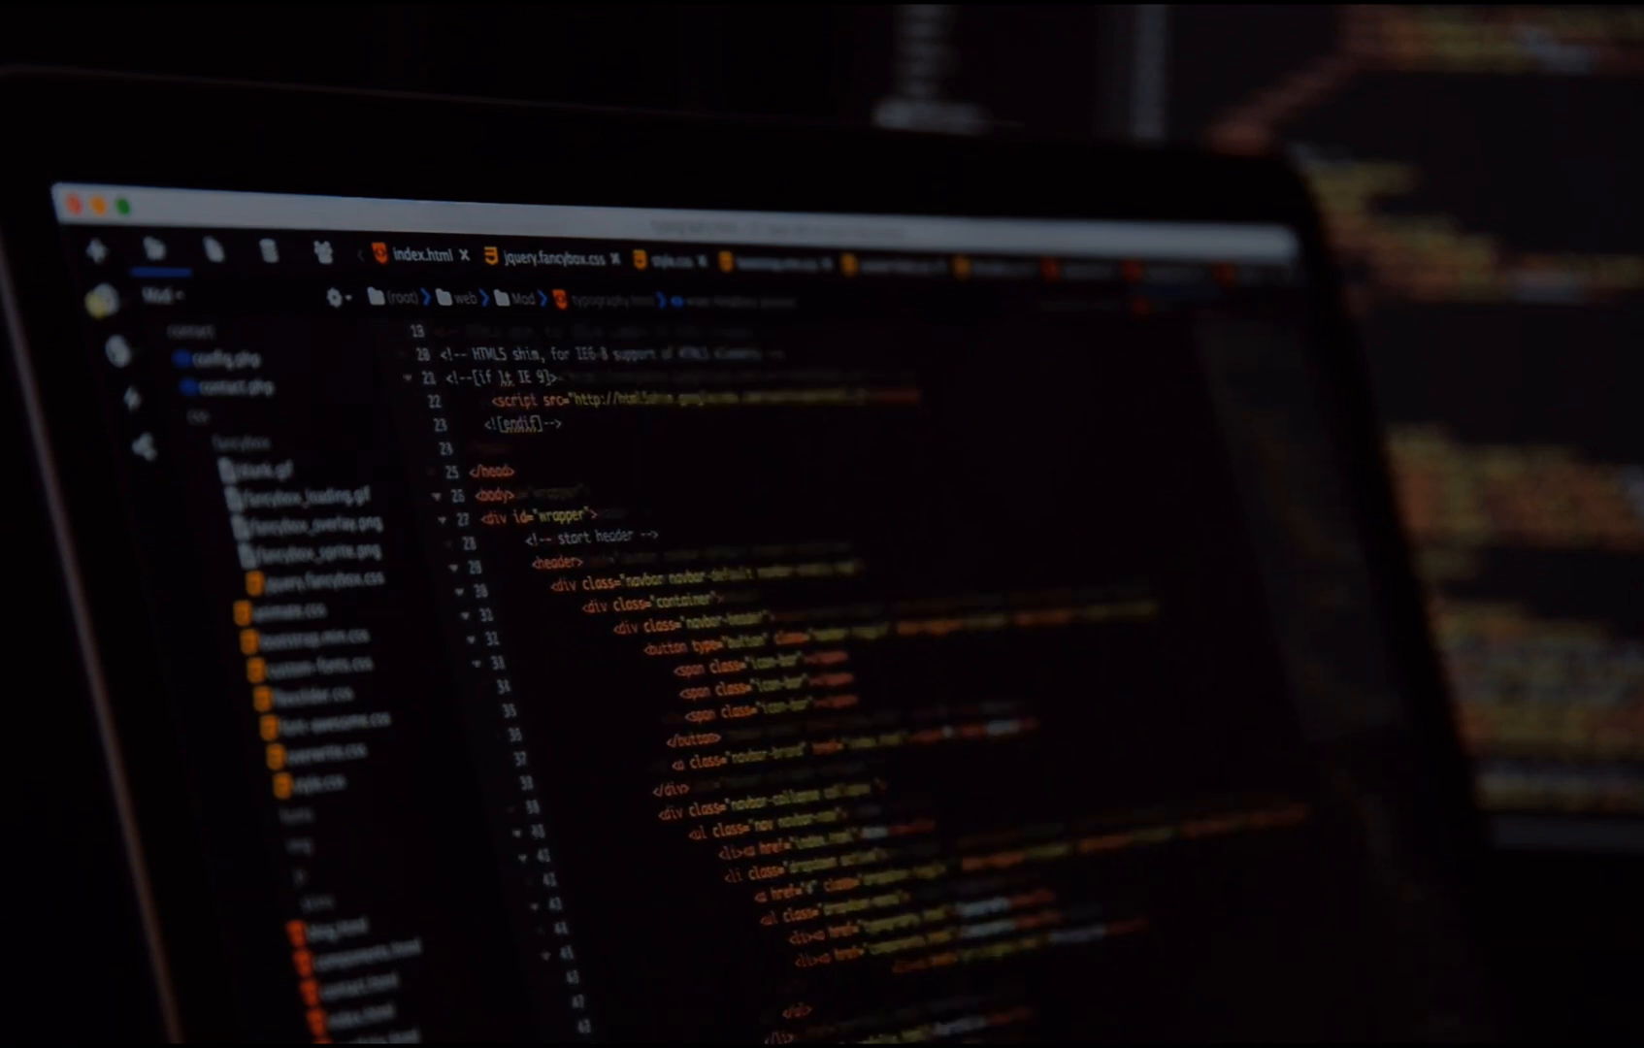
scroll(down, 3)
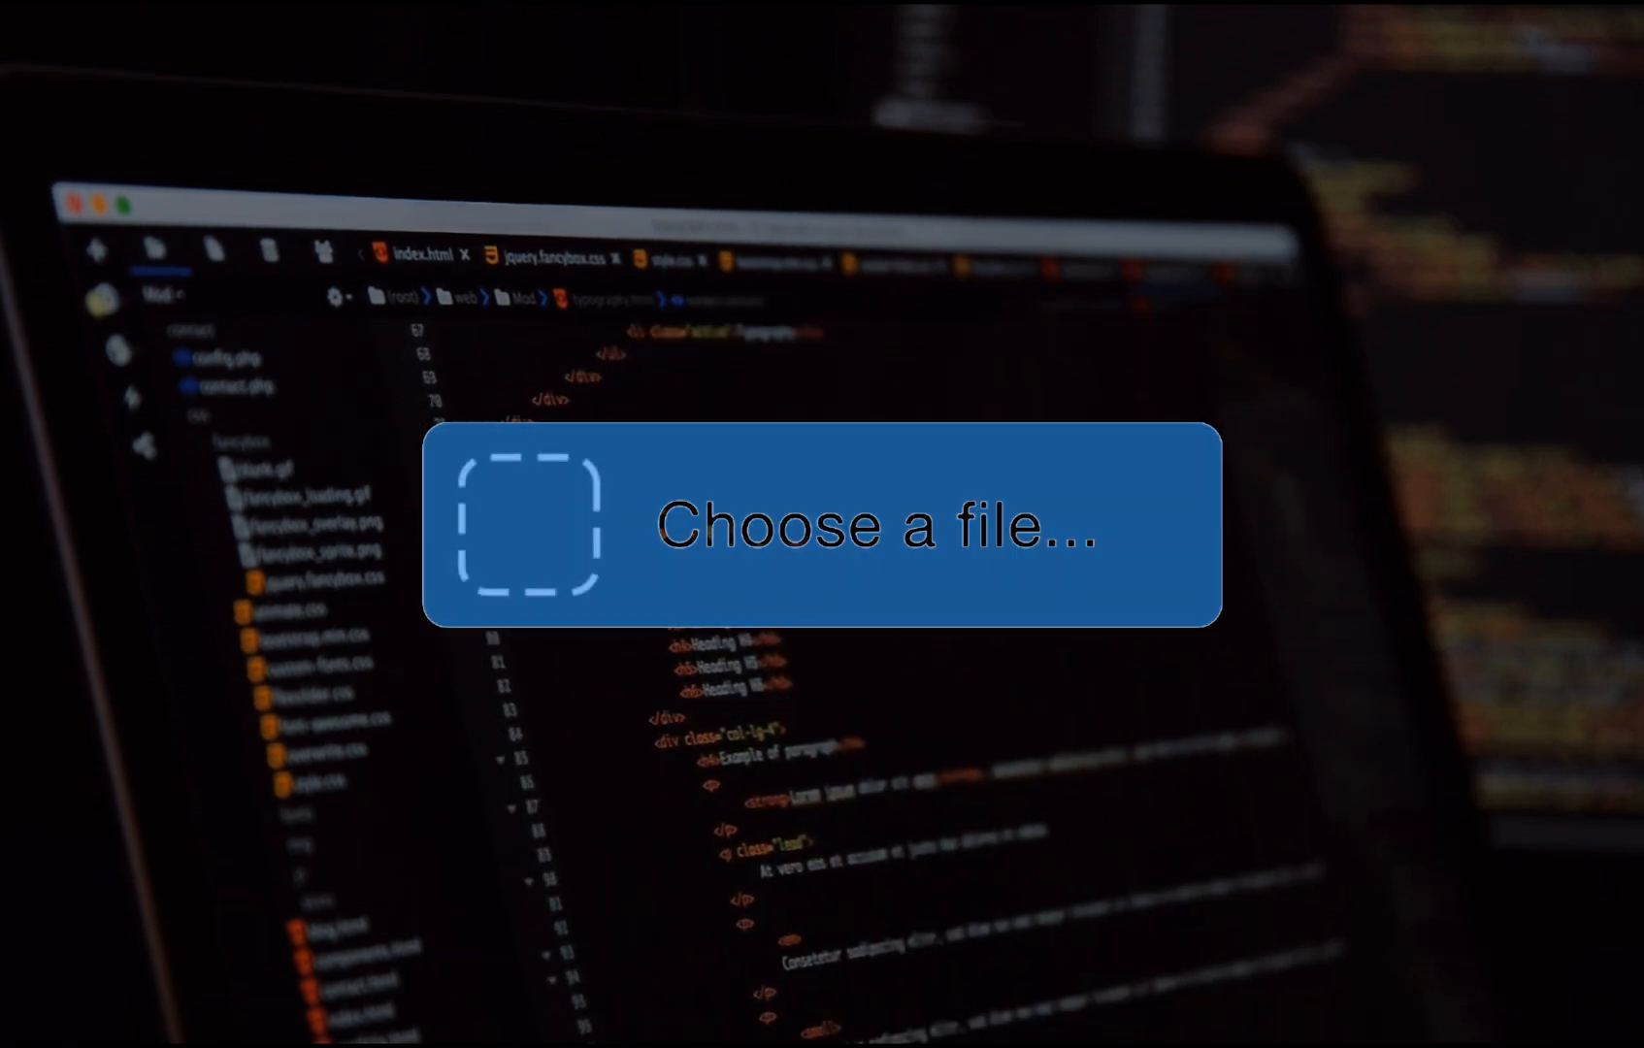
click(817, 528)
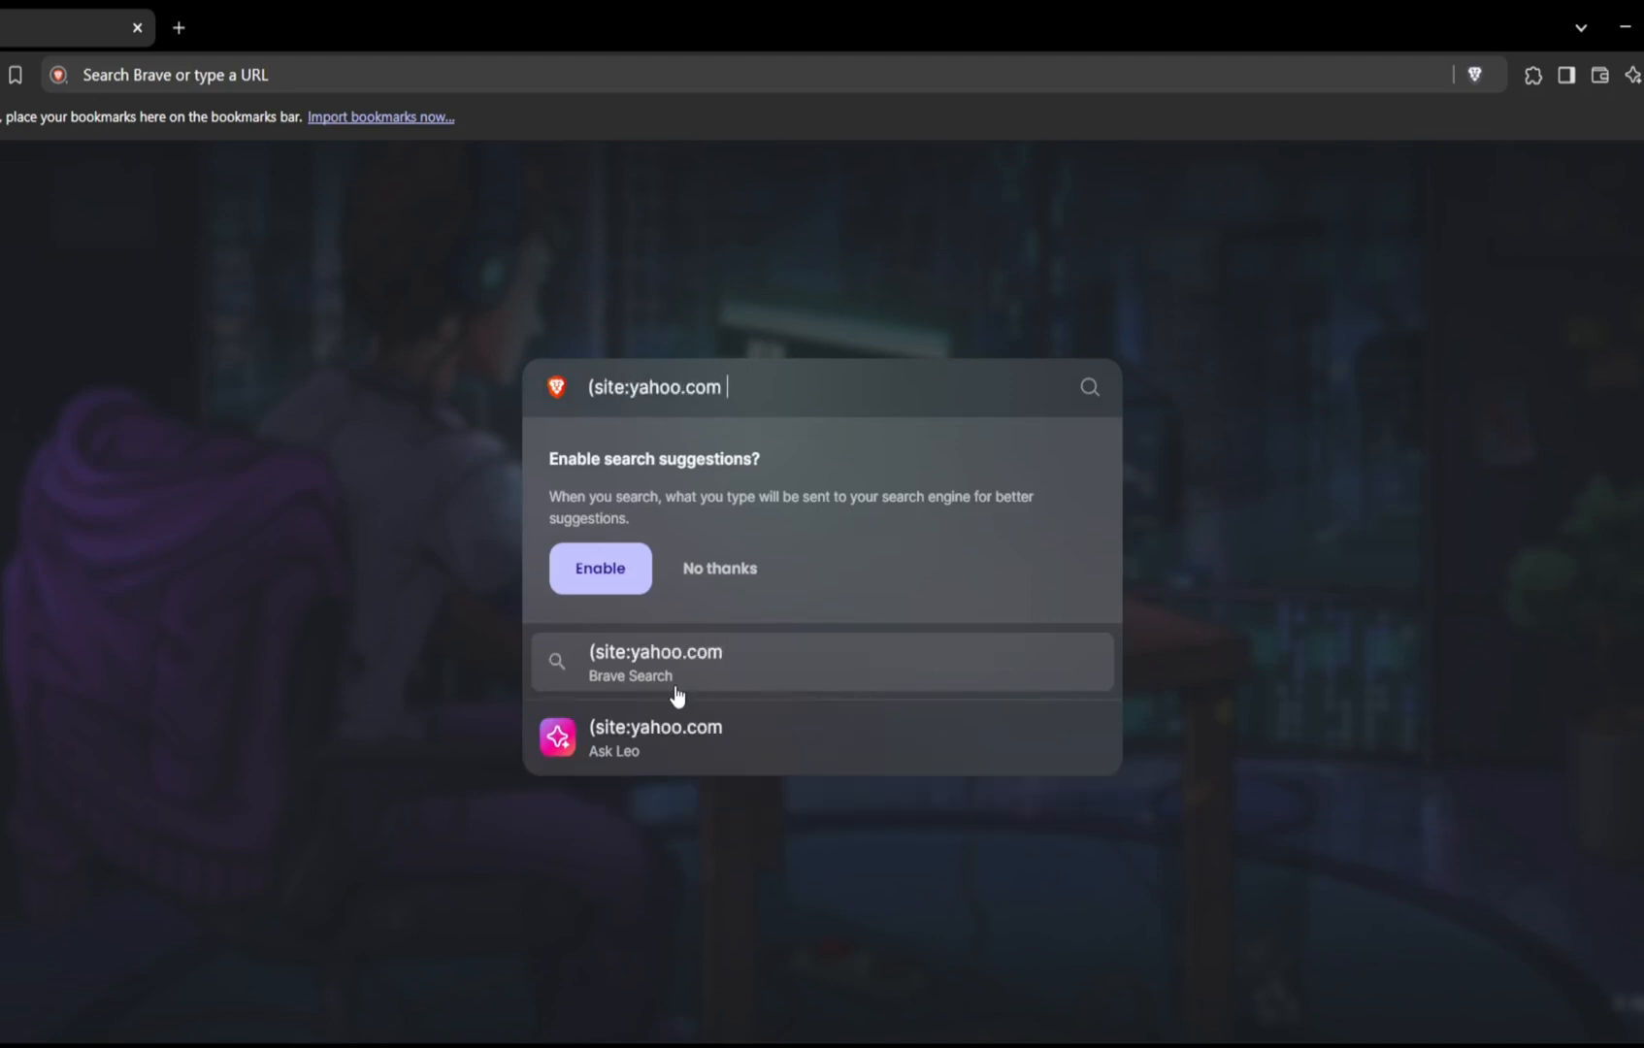
Run (site:yahoo.com | site:yahoomessenger.com) "choose file" and browse the upload-related results
text(| site:yahoomessen)
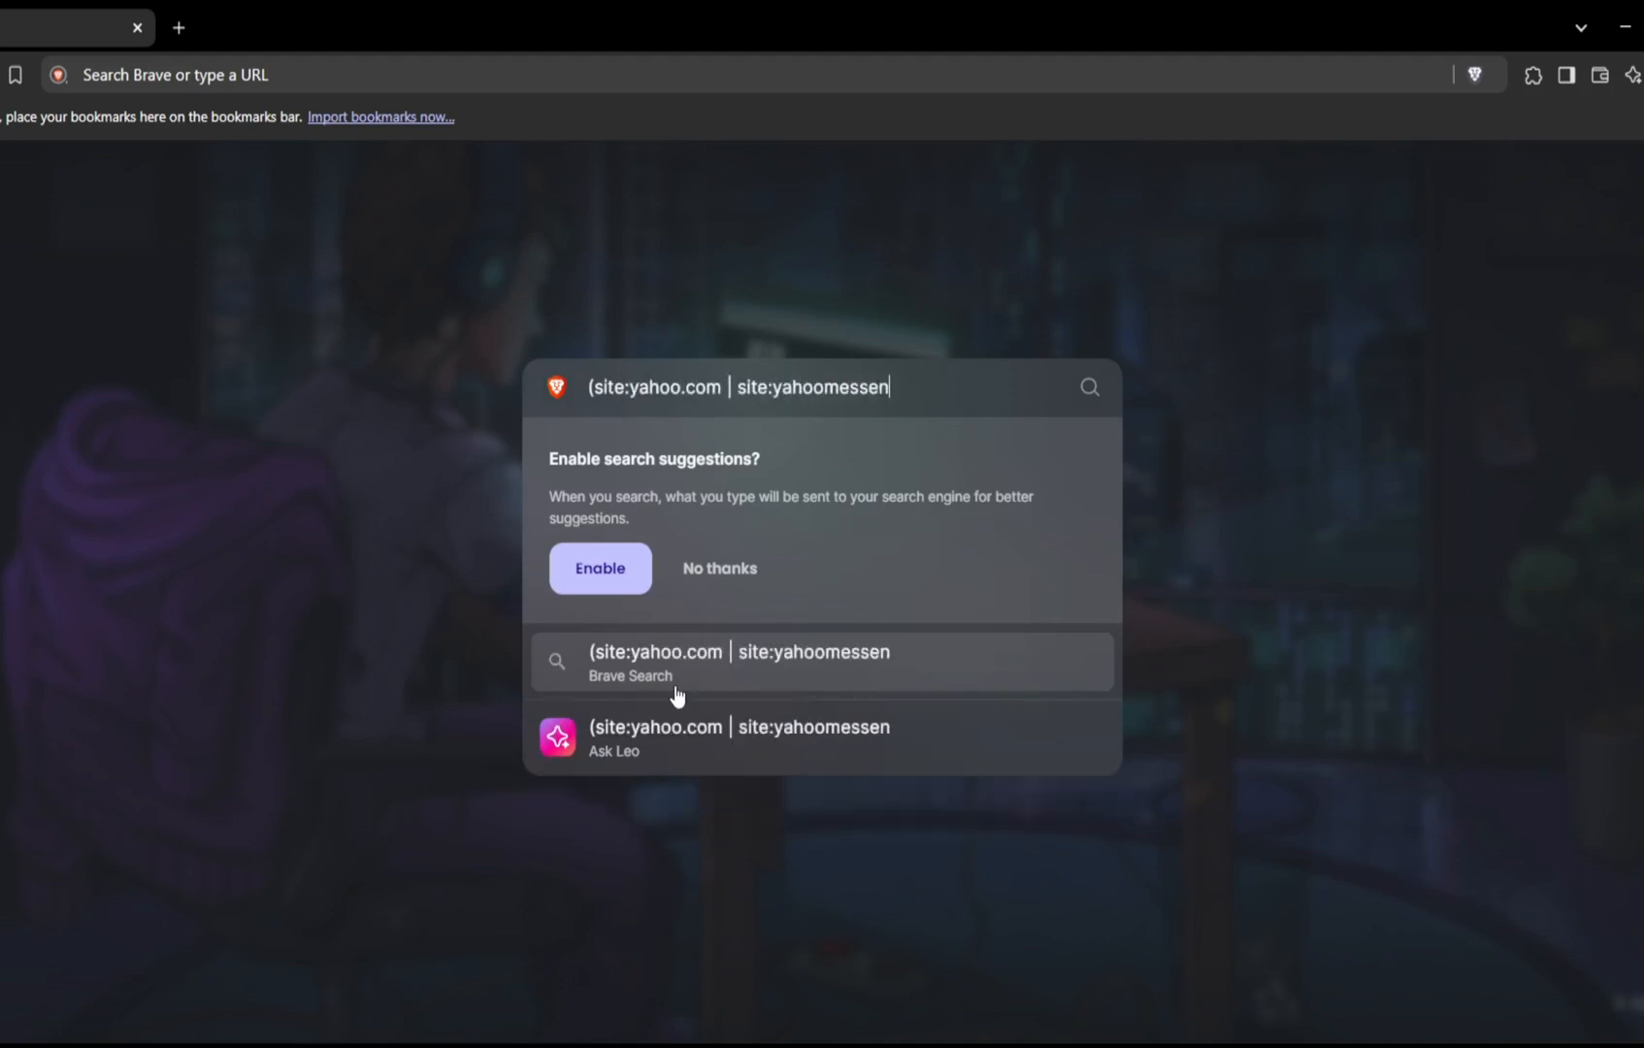
text(ger.com) "")
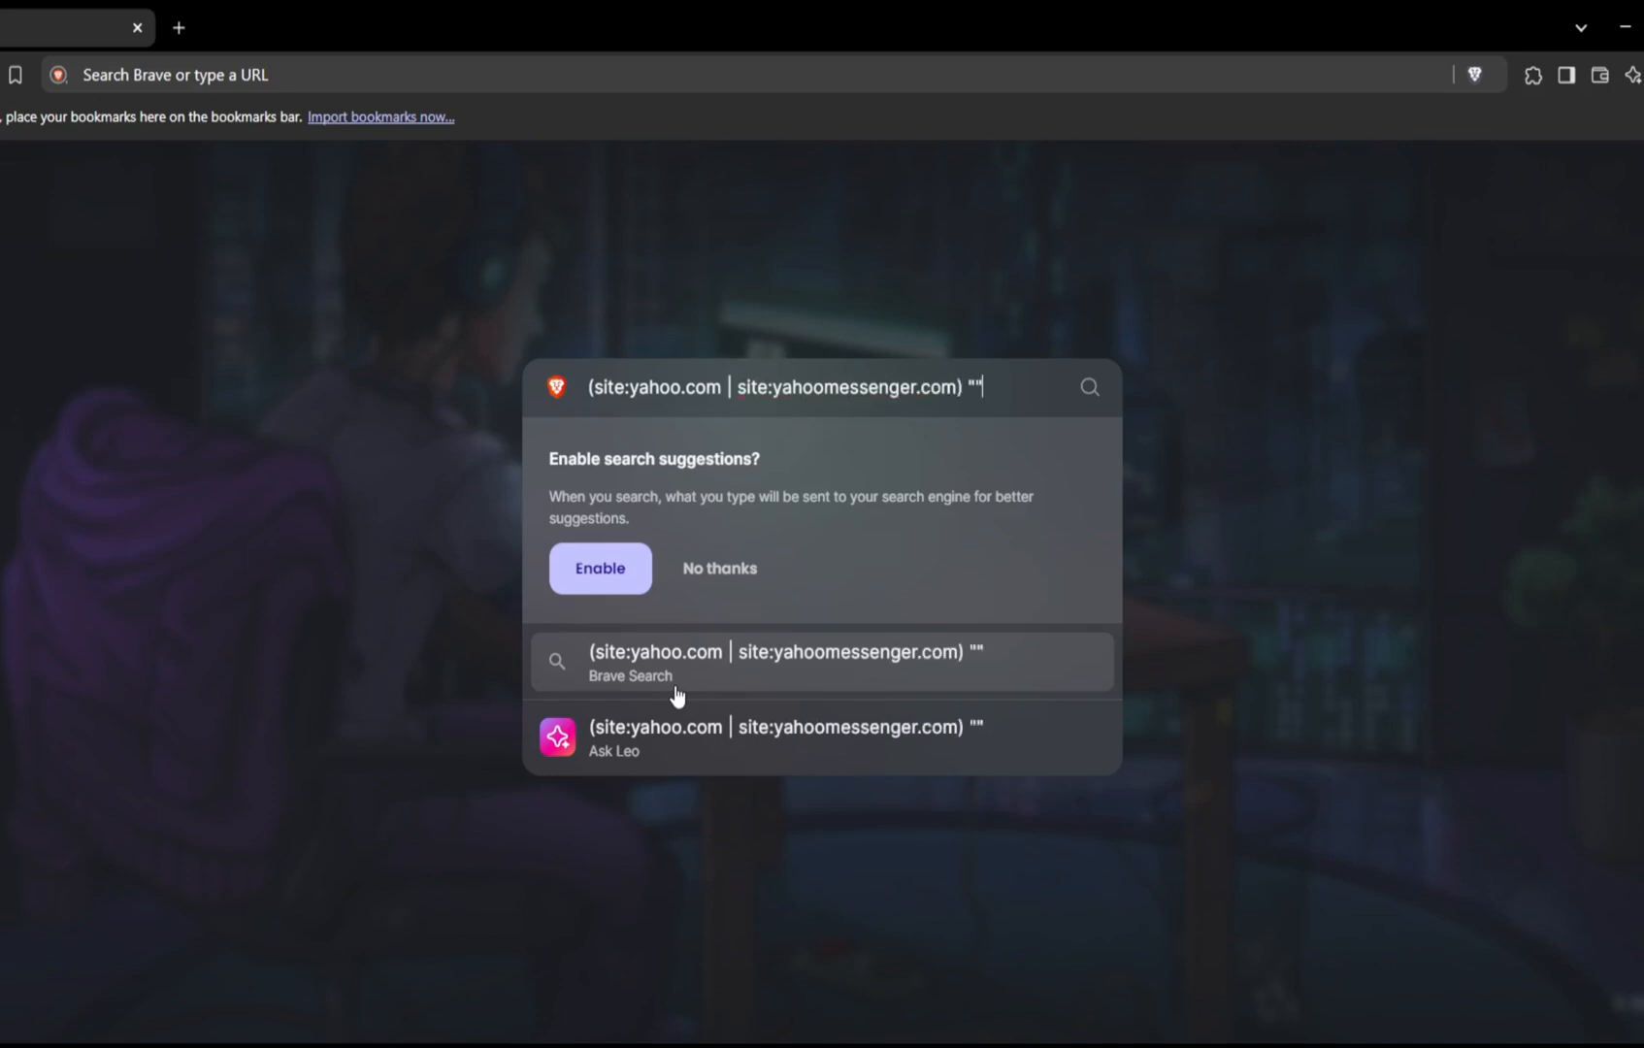
text(choose file)
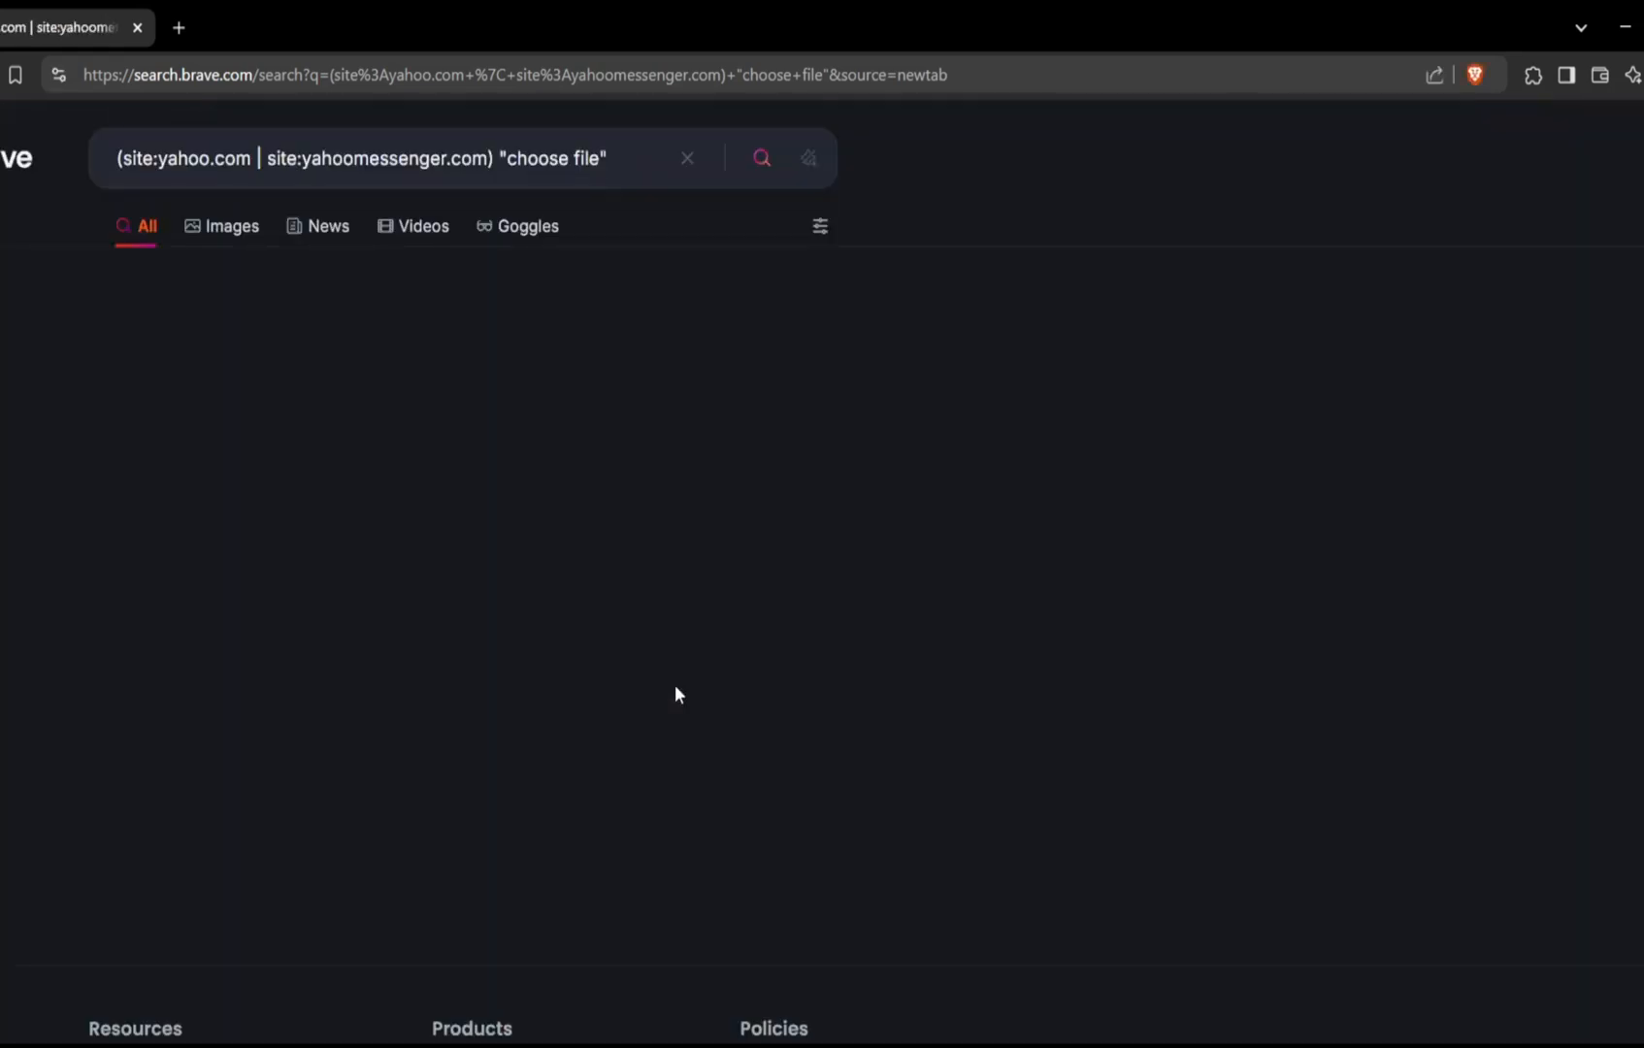
click(761, 159)
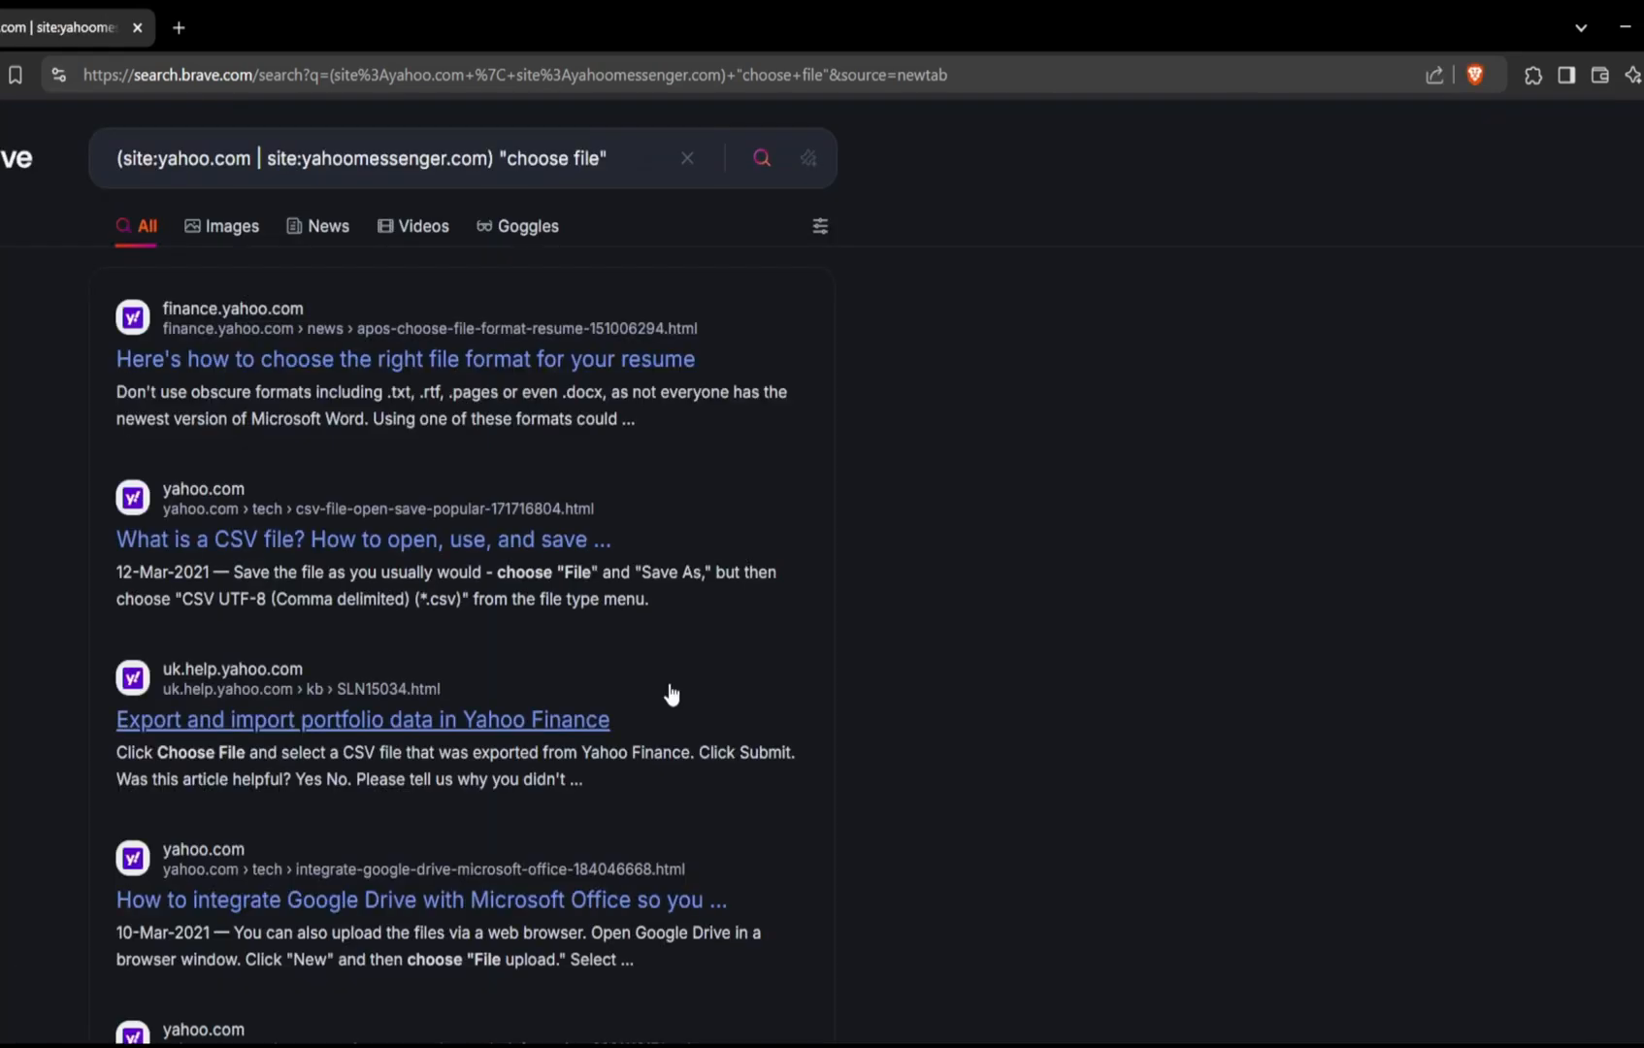
scroll(down, 3)
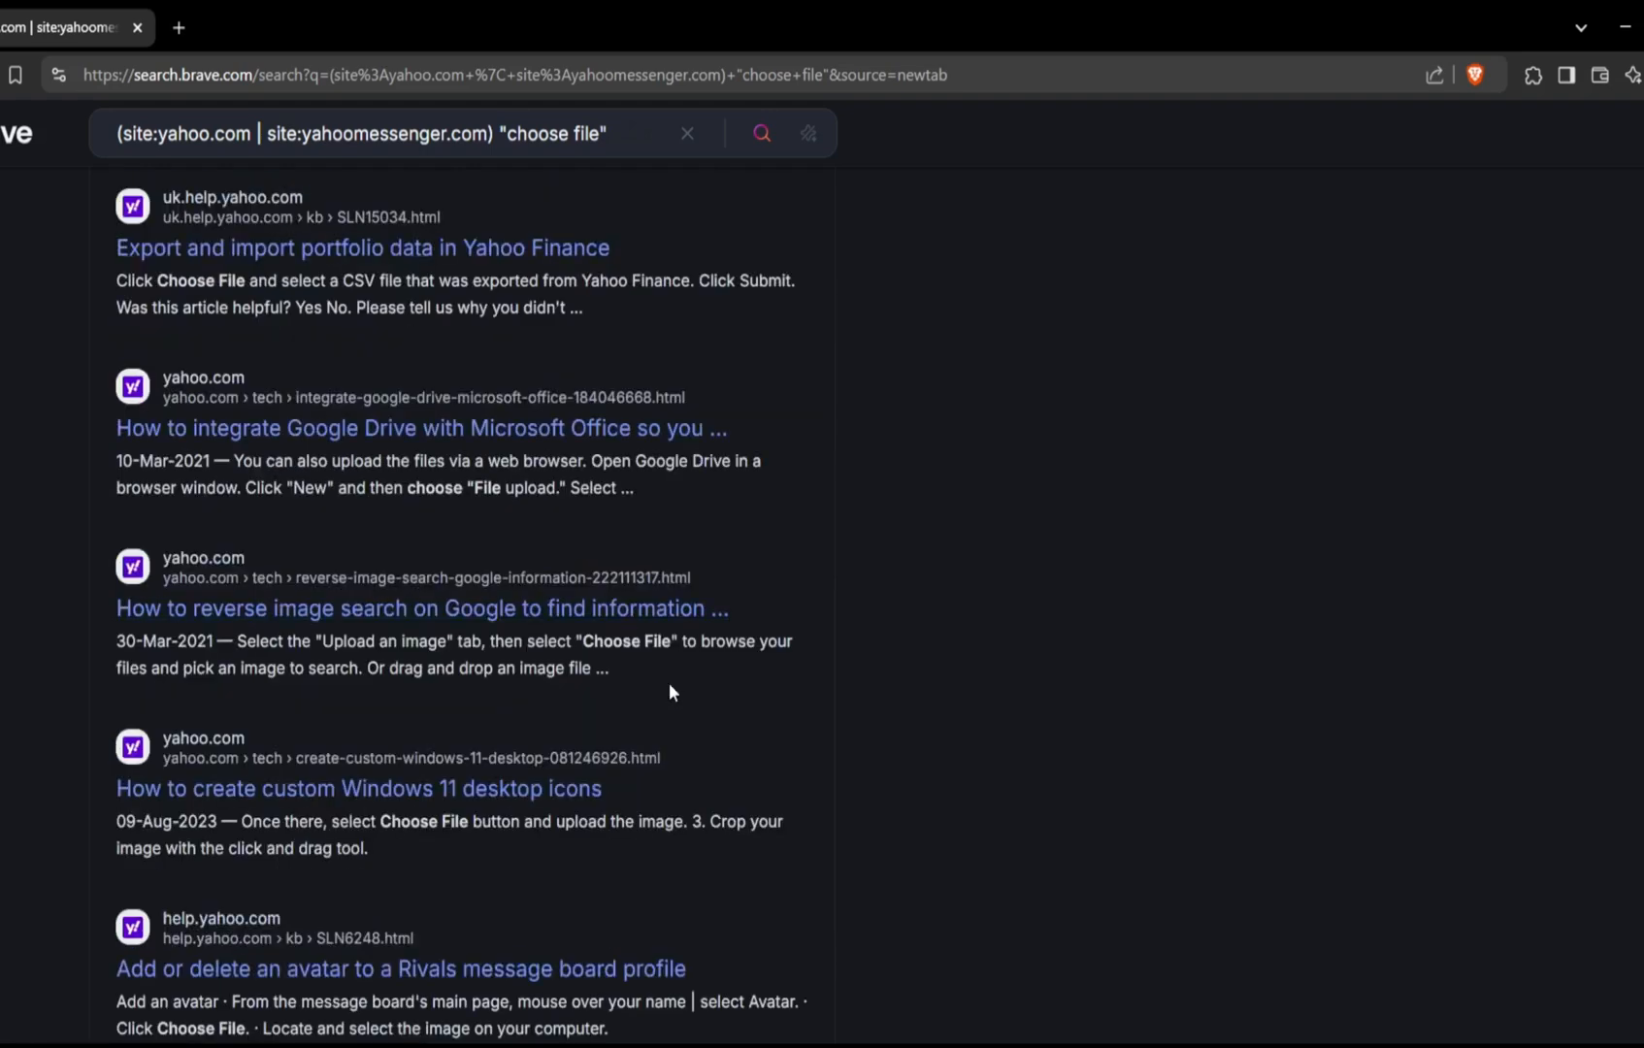
scroll(down, 3)
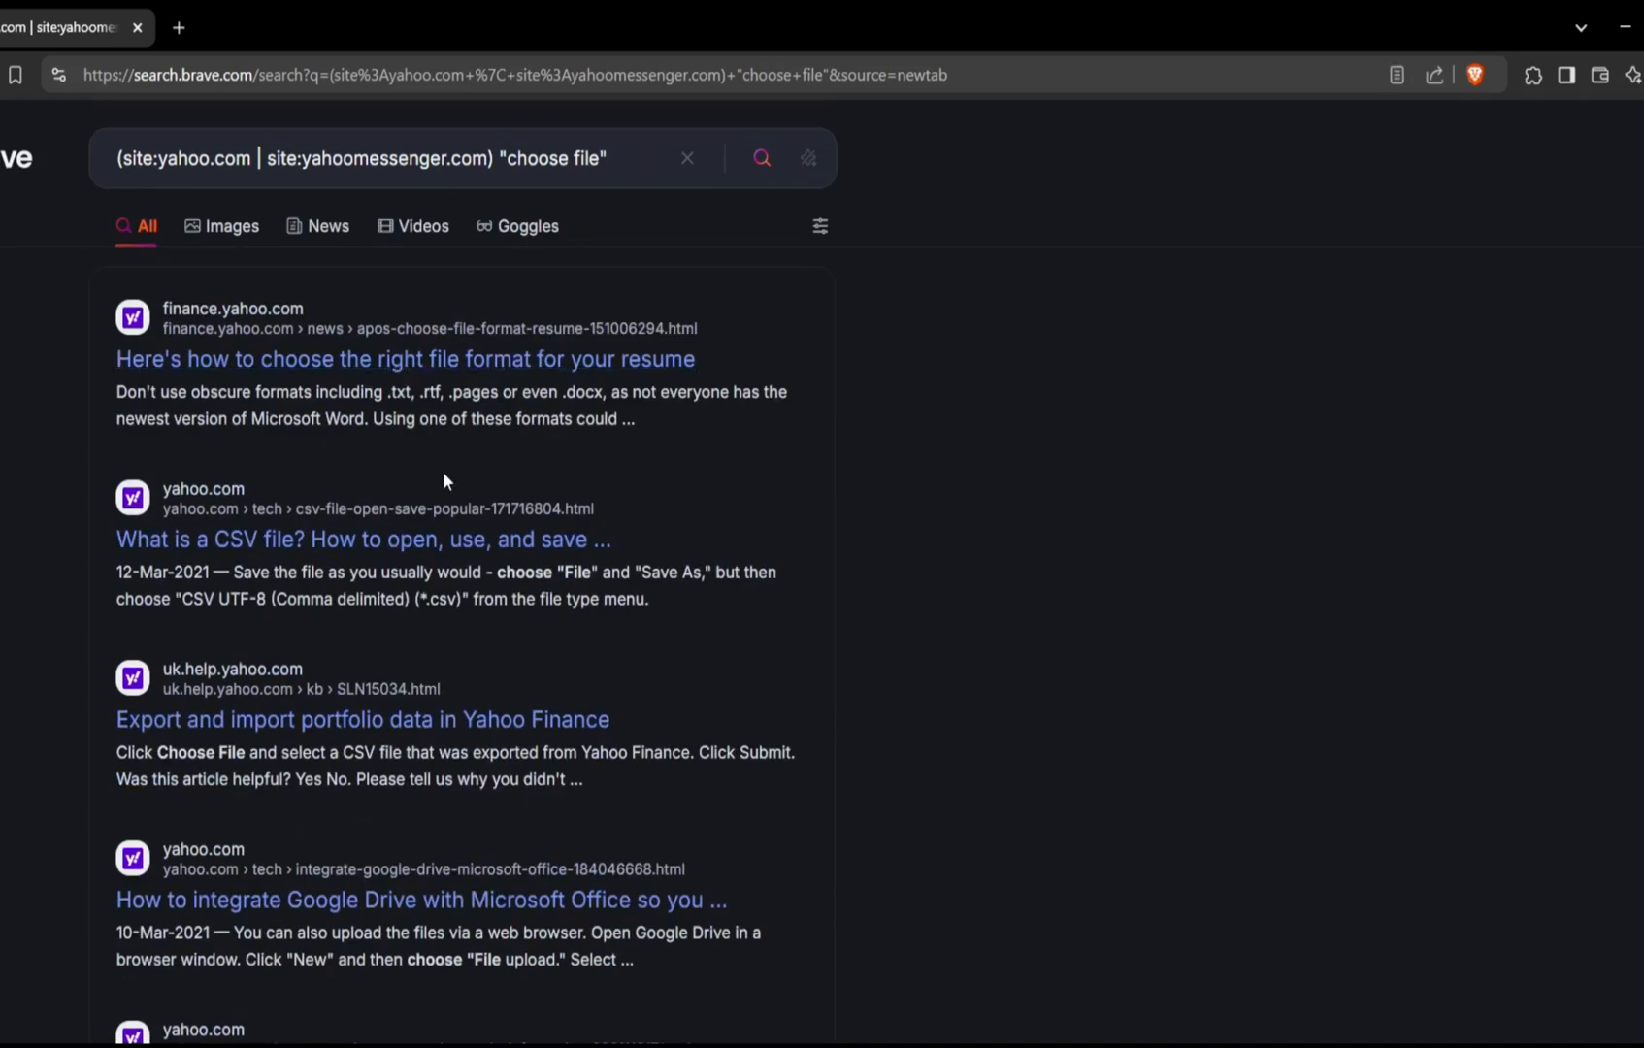
Read the Yahoo Finance article on choosing the right resume file format
click(406, 359)
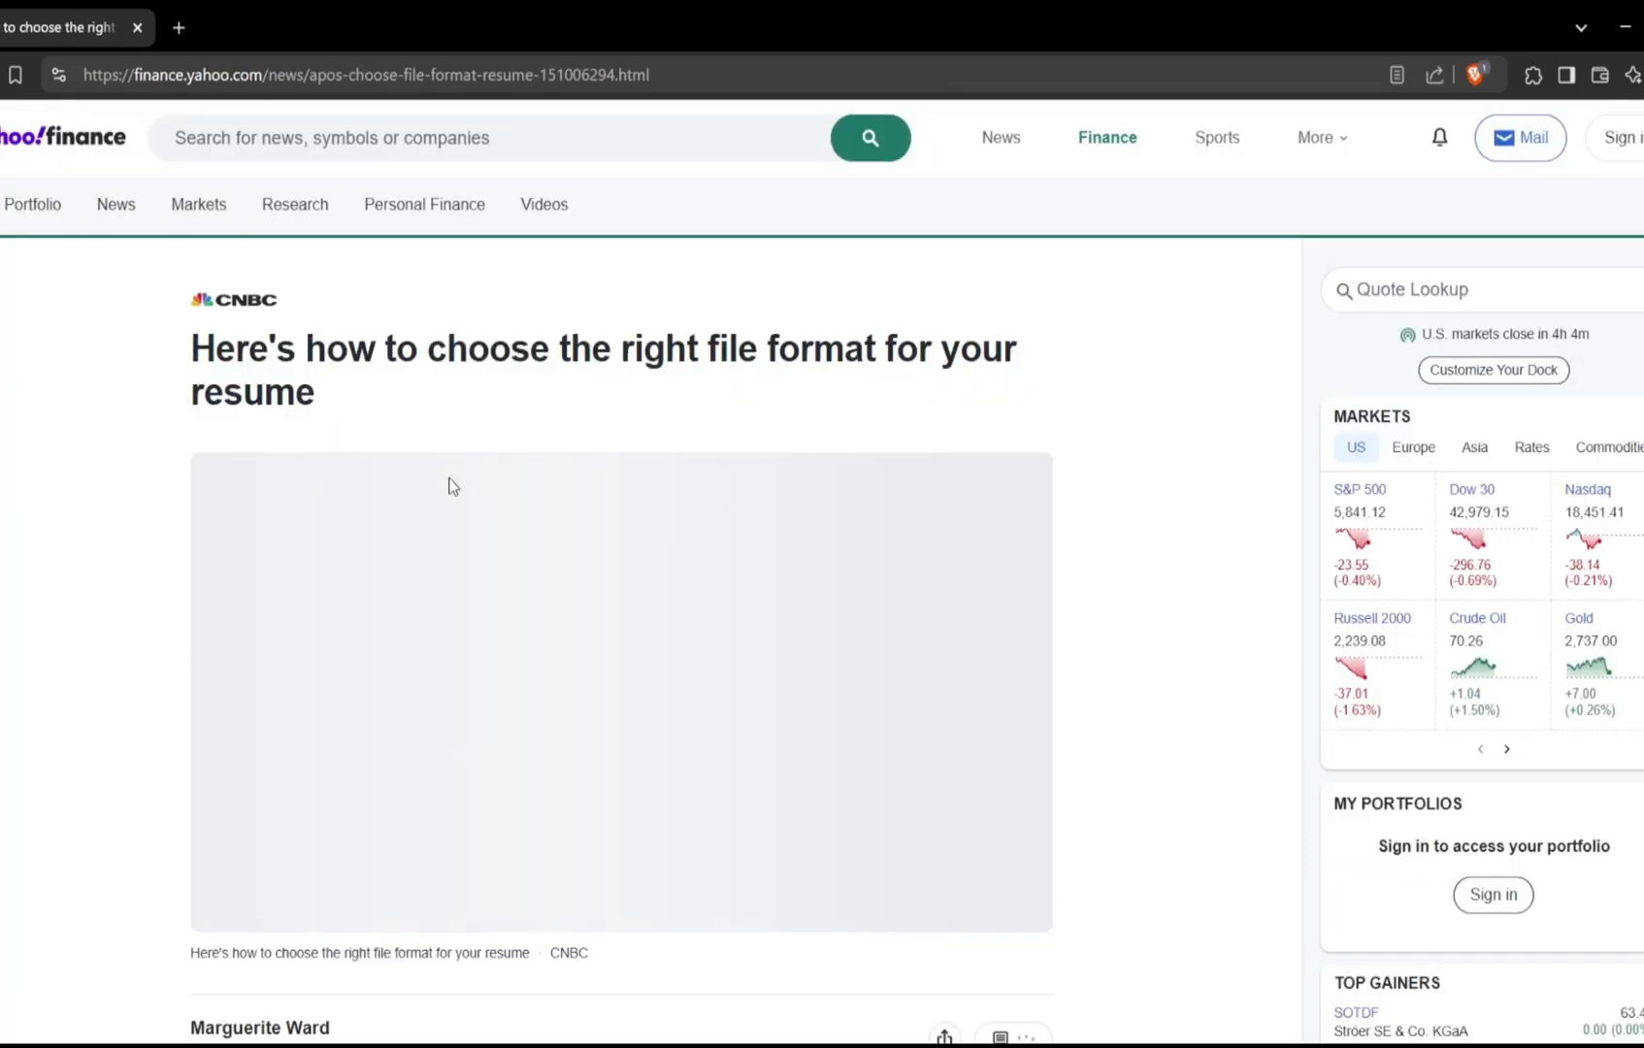
mouse_move(466, 485)
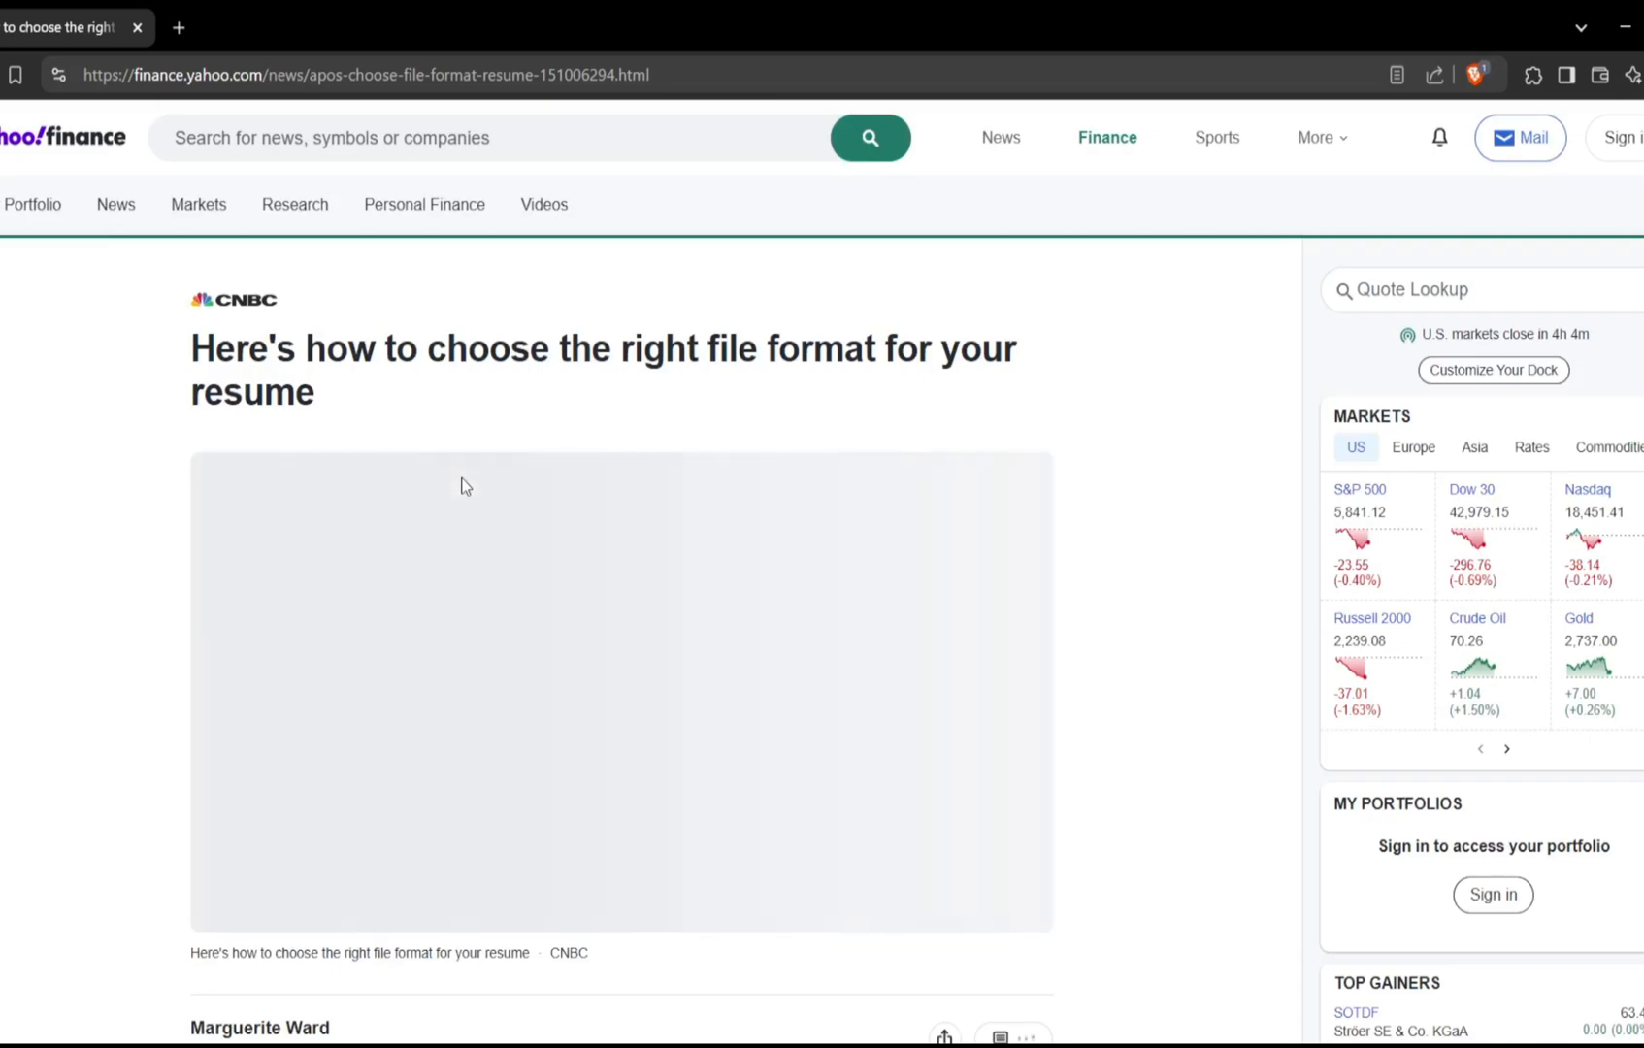
scroll(down, 3)
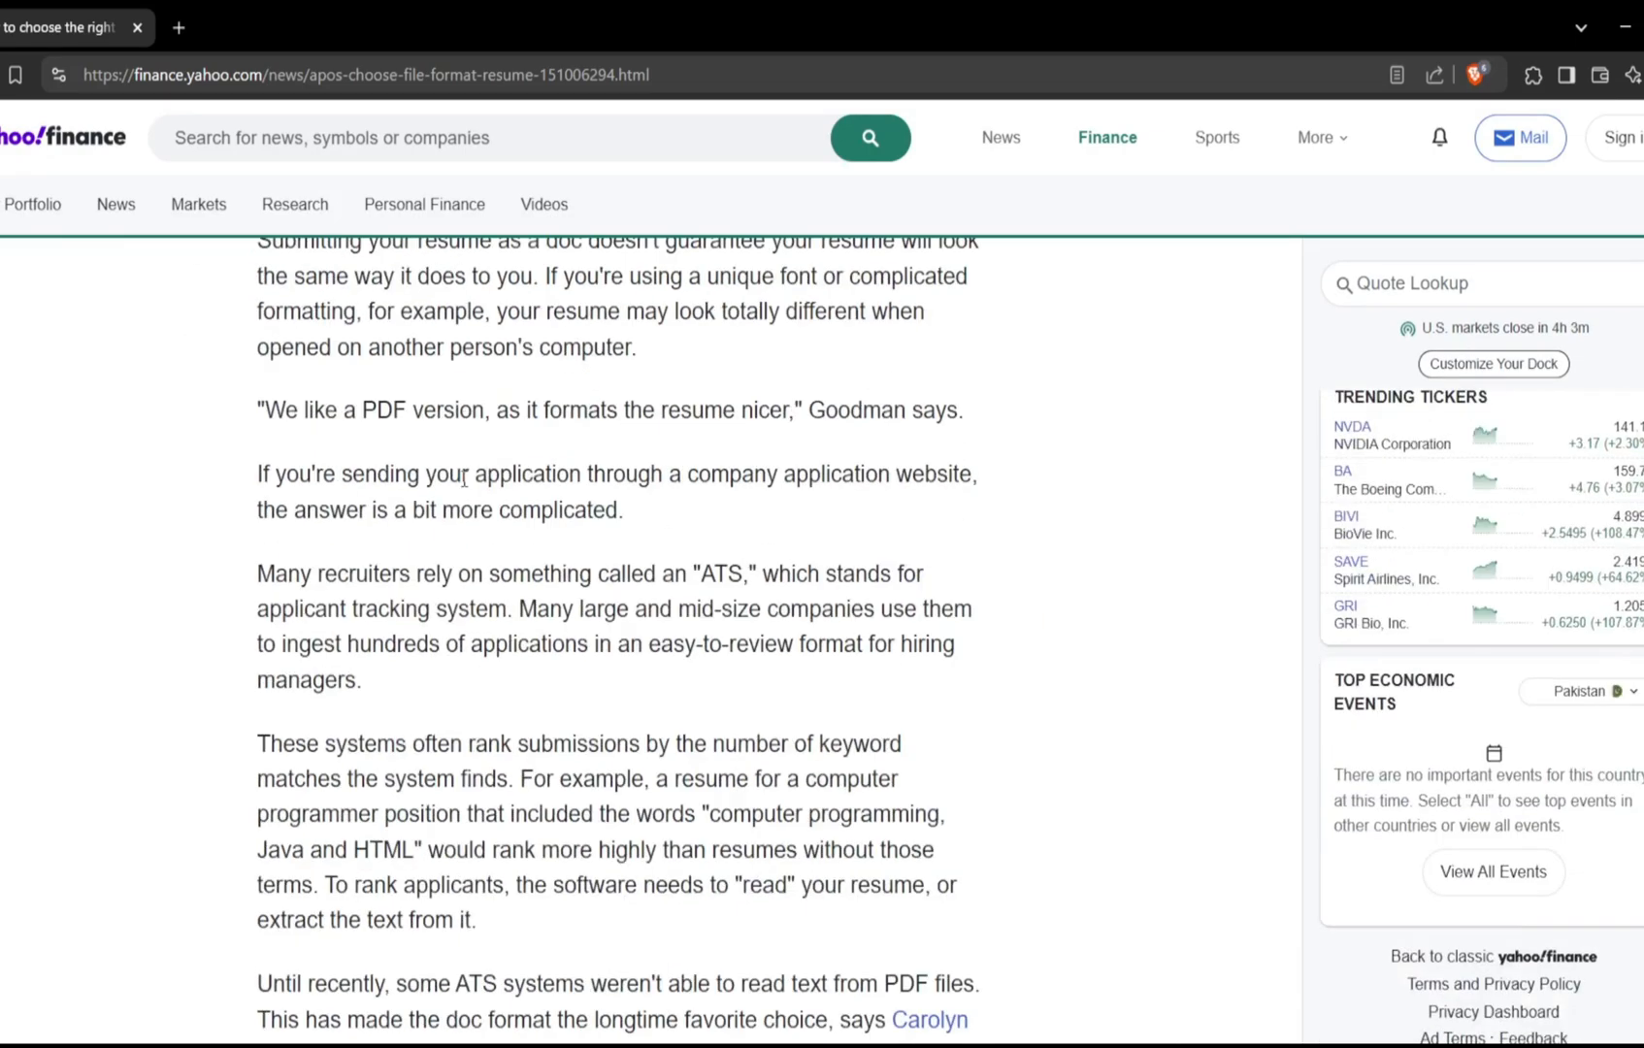